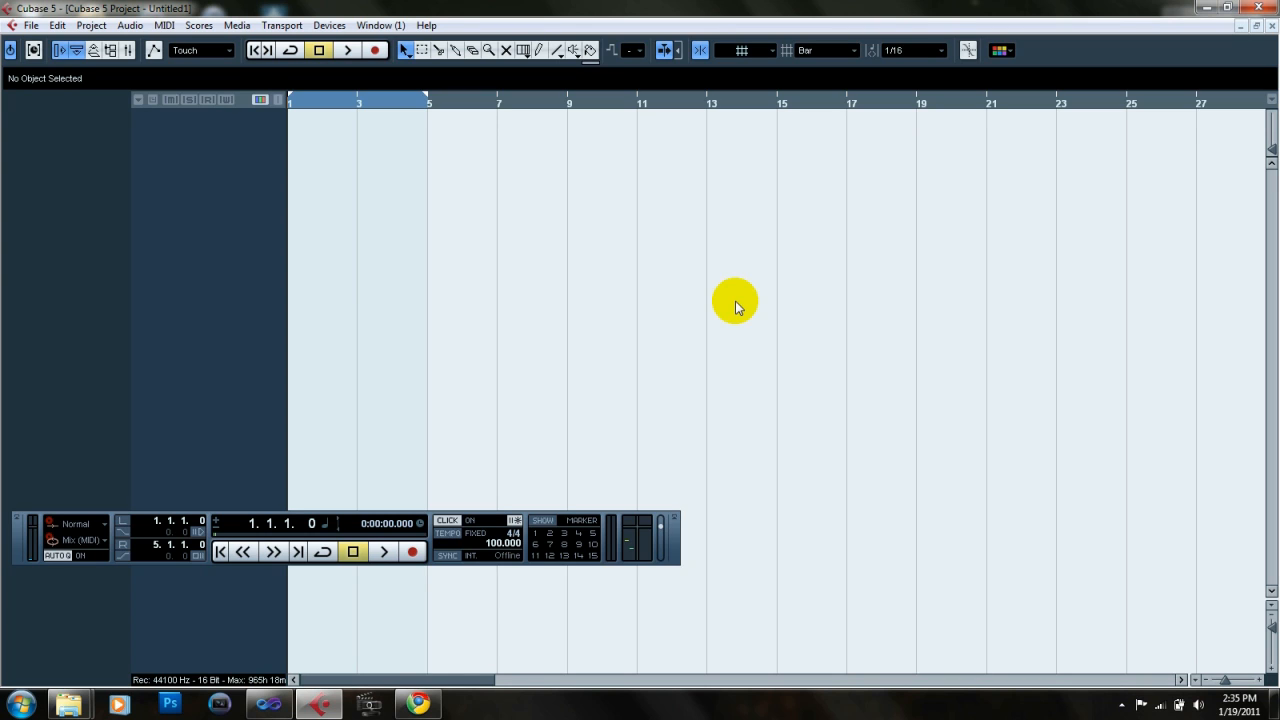
pyautogui.moveTo(725, 315)
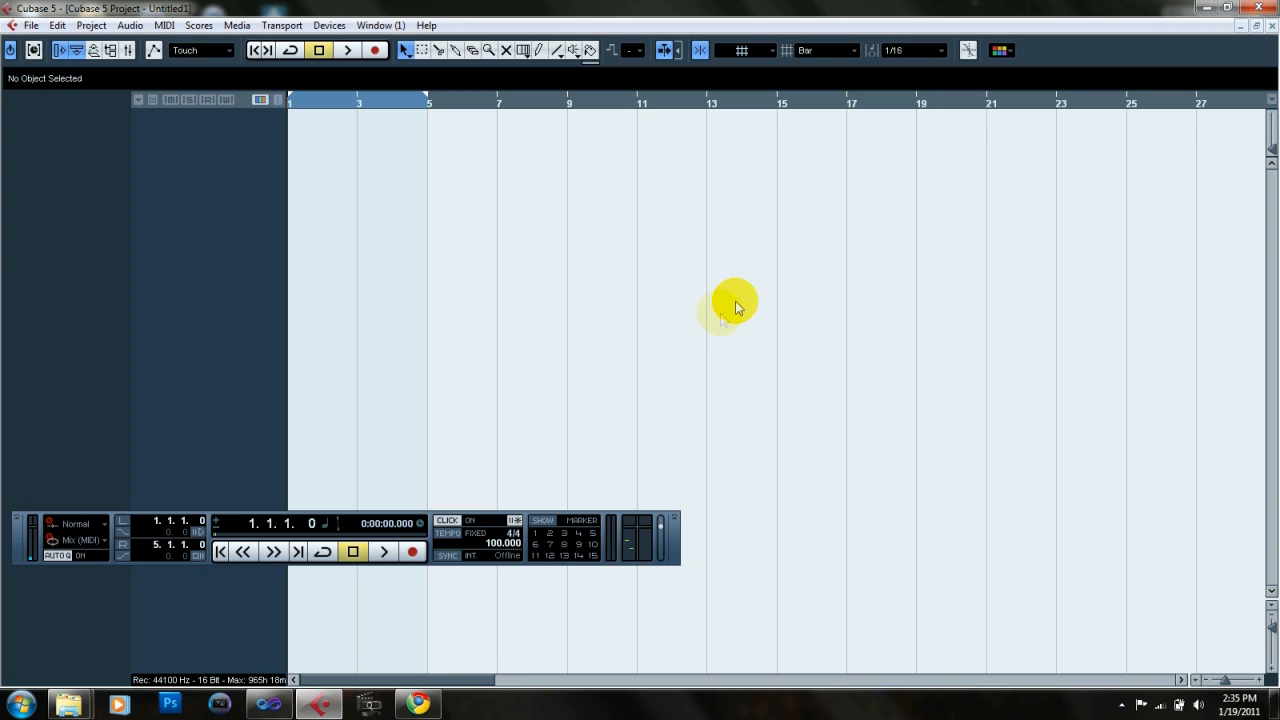
pyautogui.moveTo(470, 620)
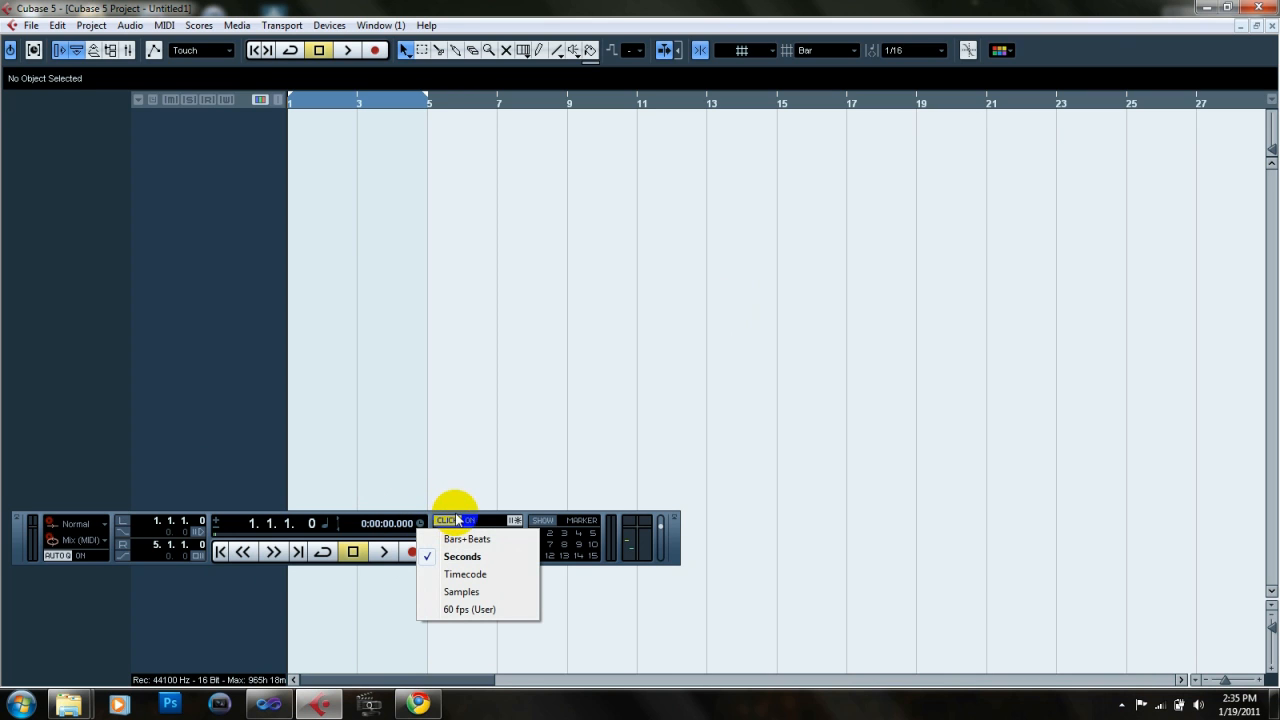
# - Choose Show All from the Transport panel's right-click menu
pyautogui.rightClick(670, 545)
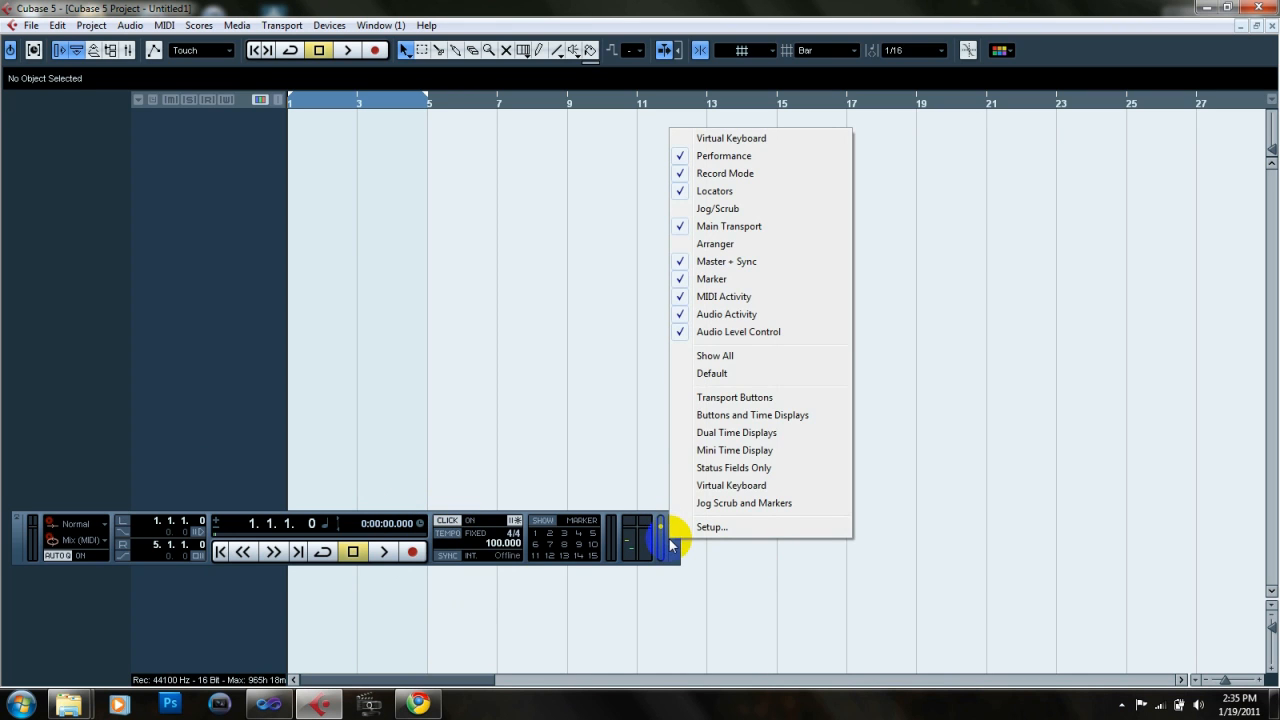
pyautogui.click(714, 355)
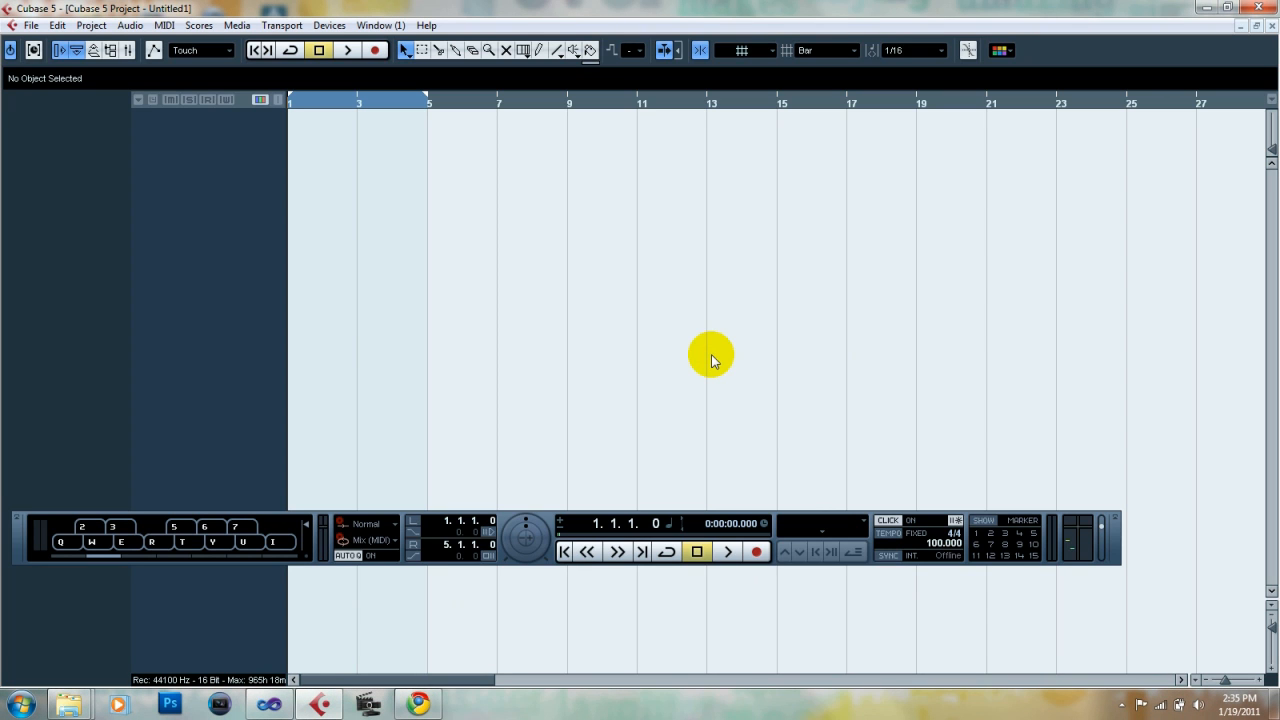
pyautogui.moveTo(298, 556)
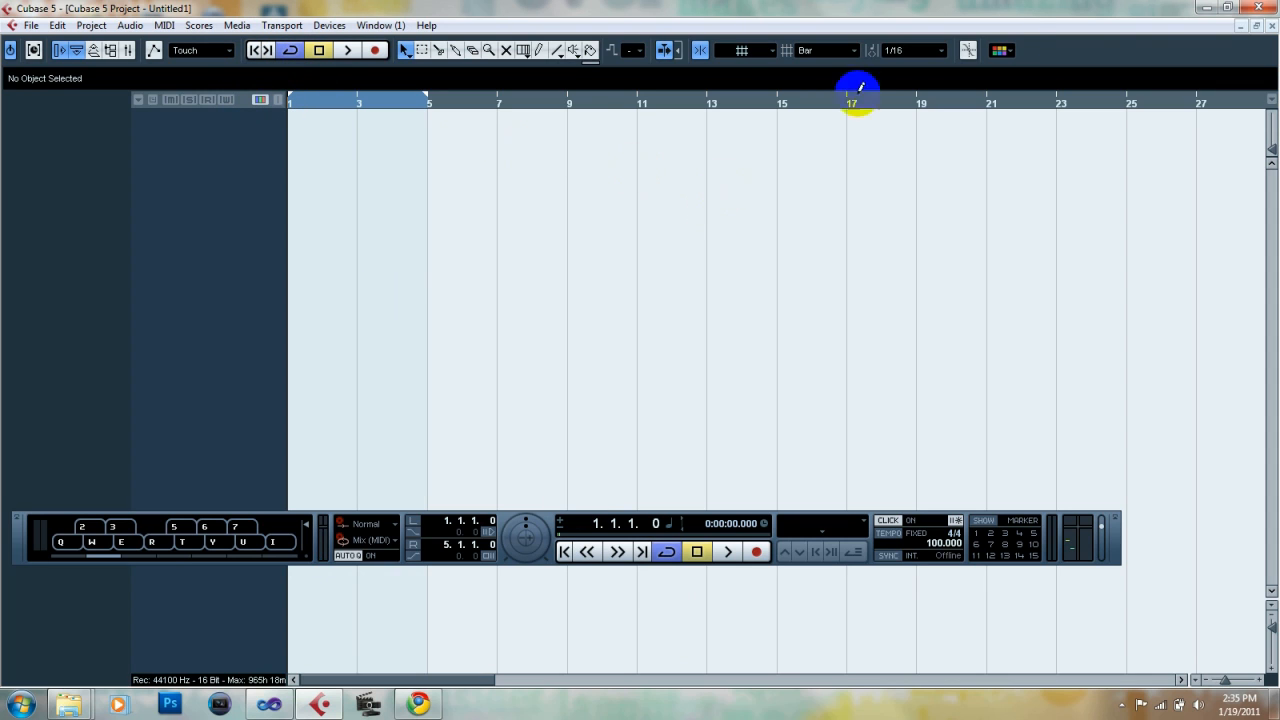
pyautogui.click(940, 50)
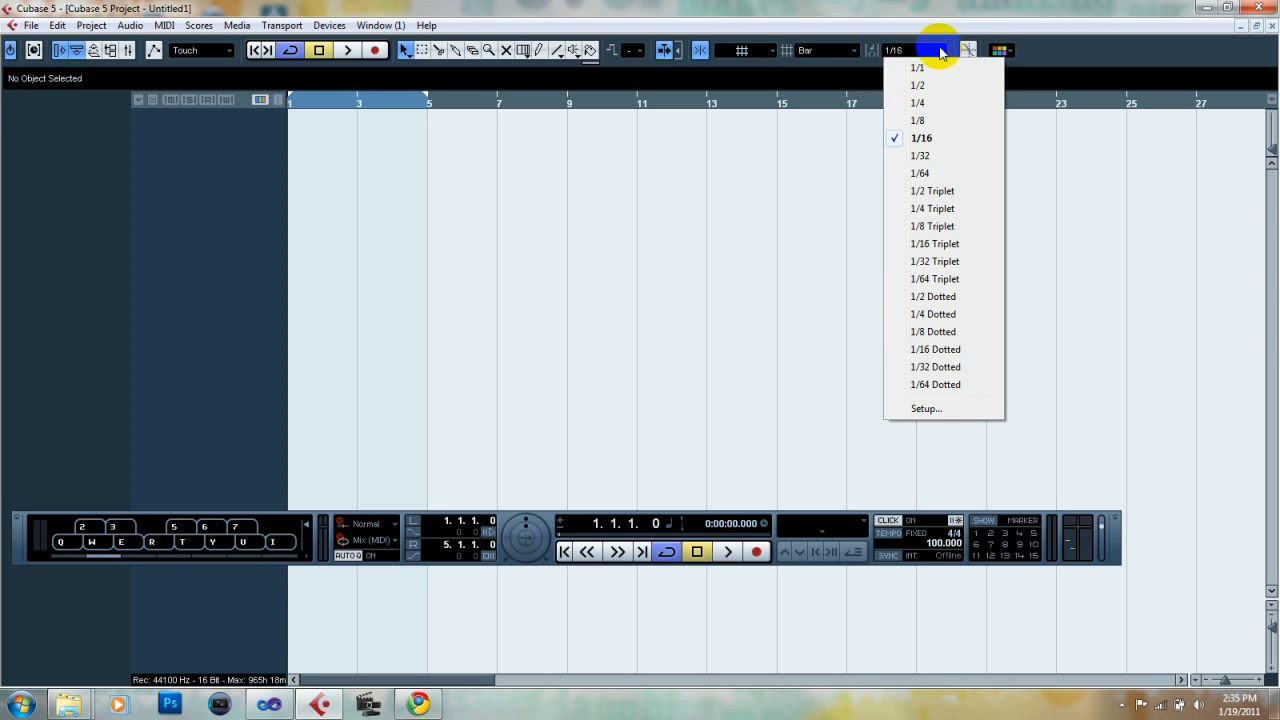
pyautogui.moveTo(940, 173)
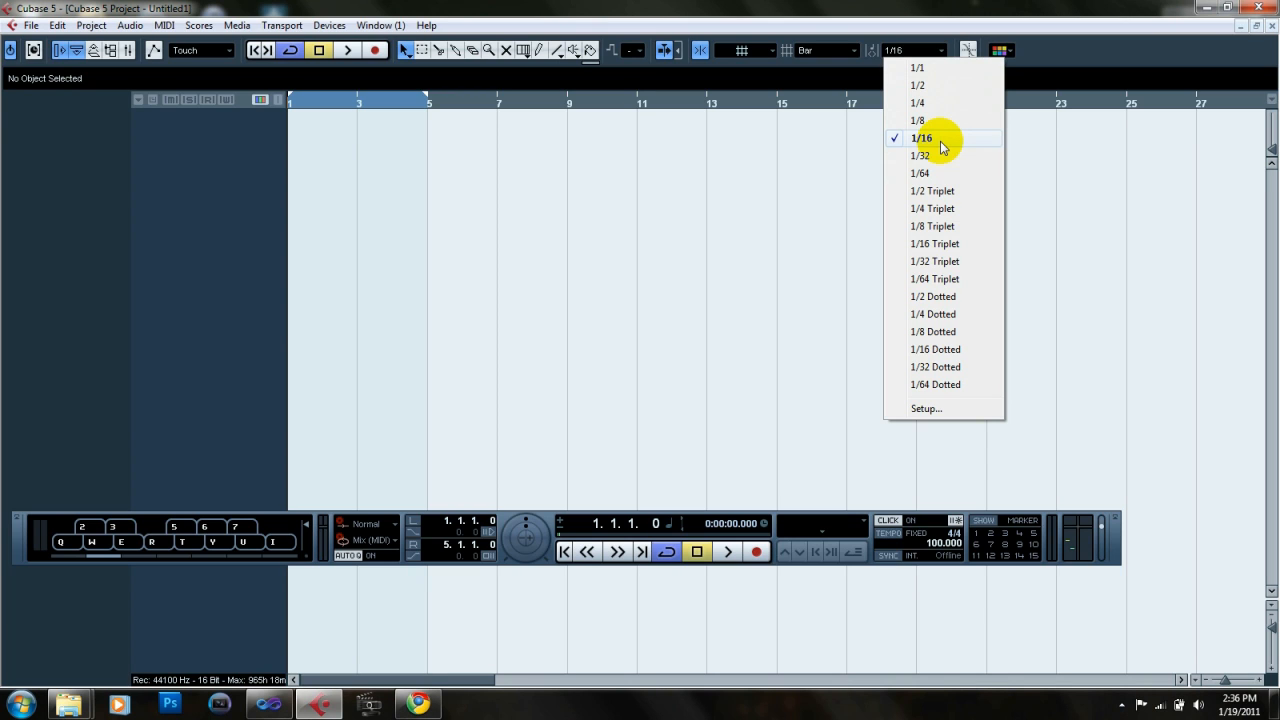
pyautogui.moveTo(930, 82)
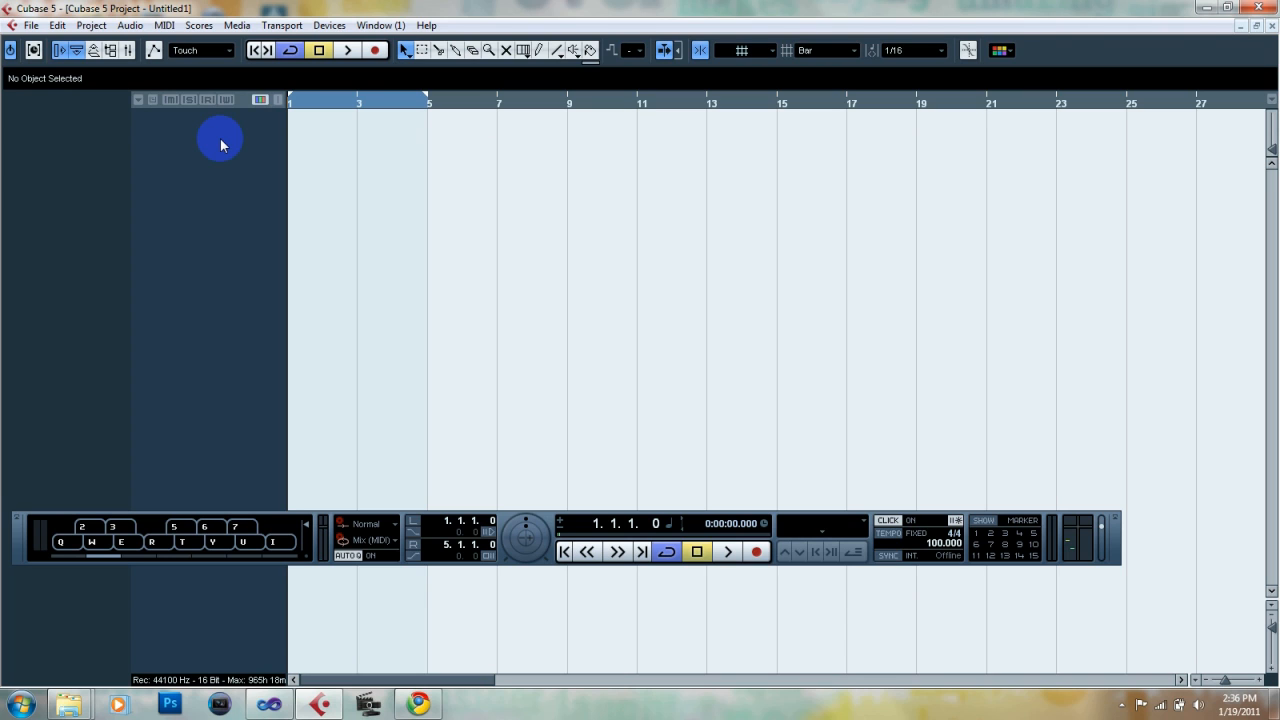
pyautogui.moveTo(219, 133)
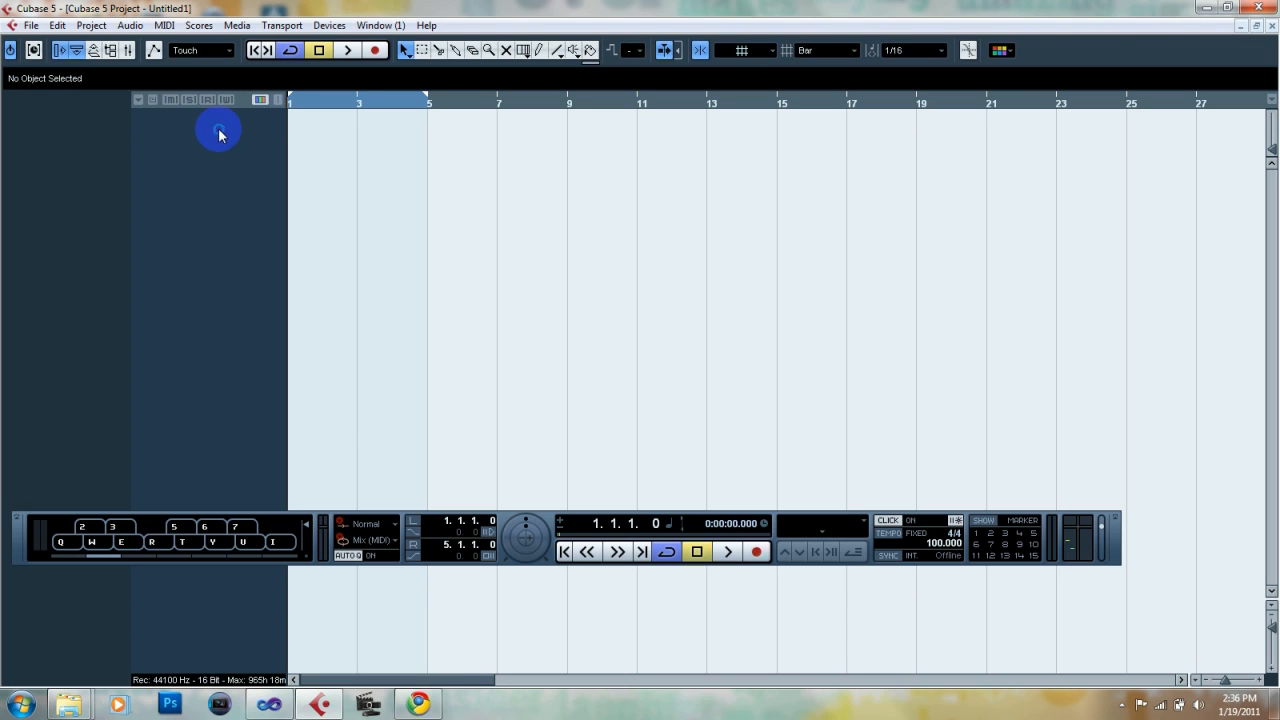
# - Start an instrument track, collapse Browse Presets, and choose ezdrummer as its instrument
pyautogui.click(288, 157)
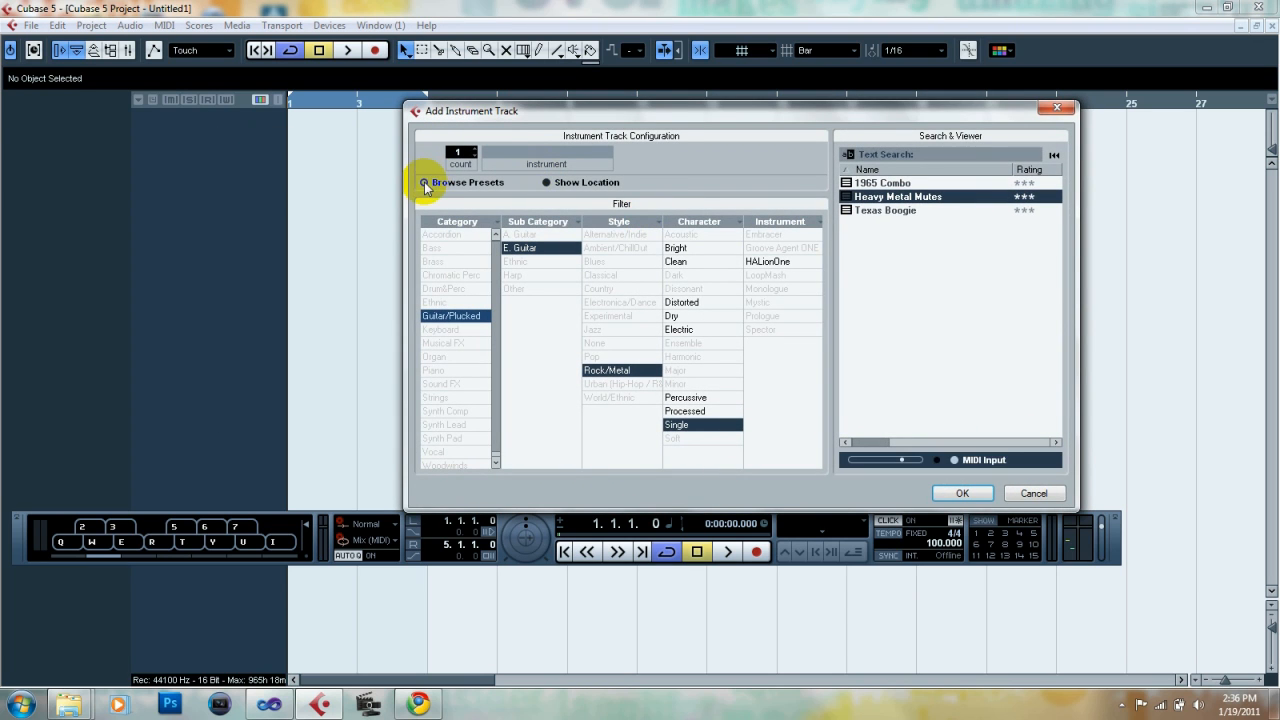
pyautogui.click(547, 163)
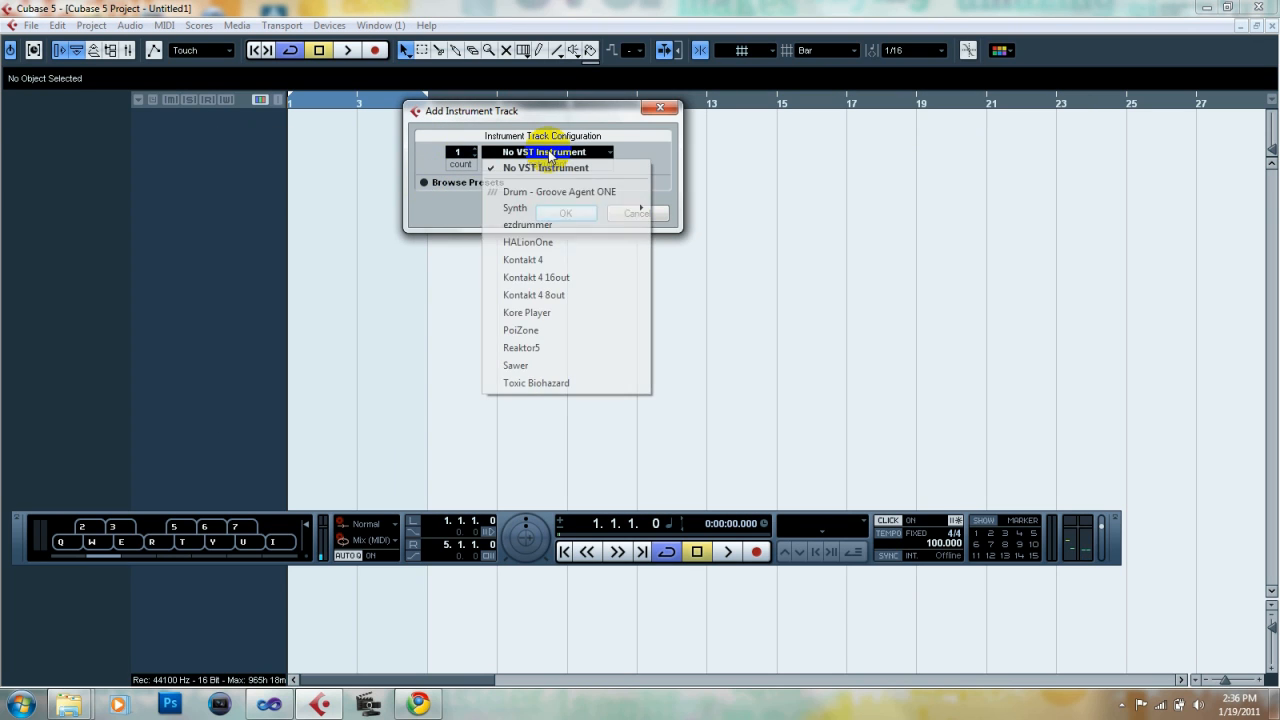
pyautogui.moveTo(533, 224)
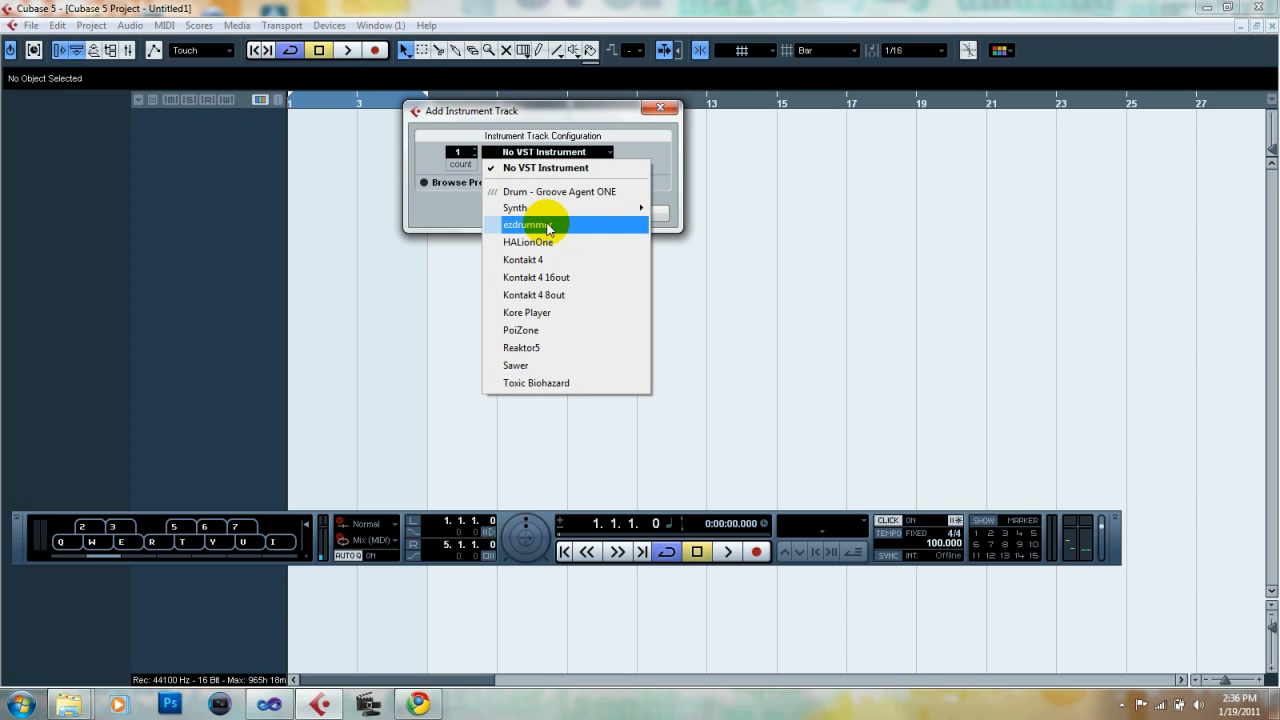
pyautogui.moveTo(518, 347)
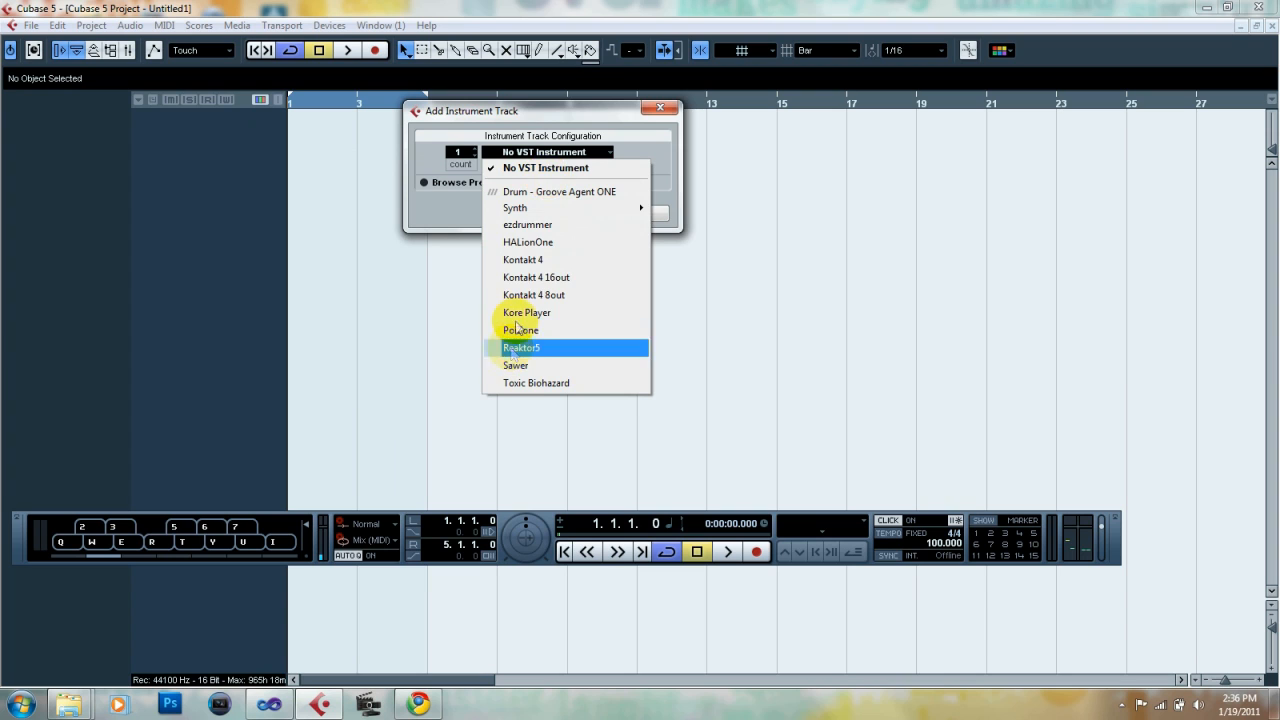
pyautogui.moveTo(556, 277)
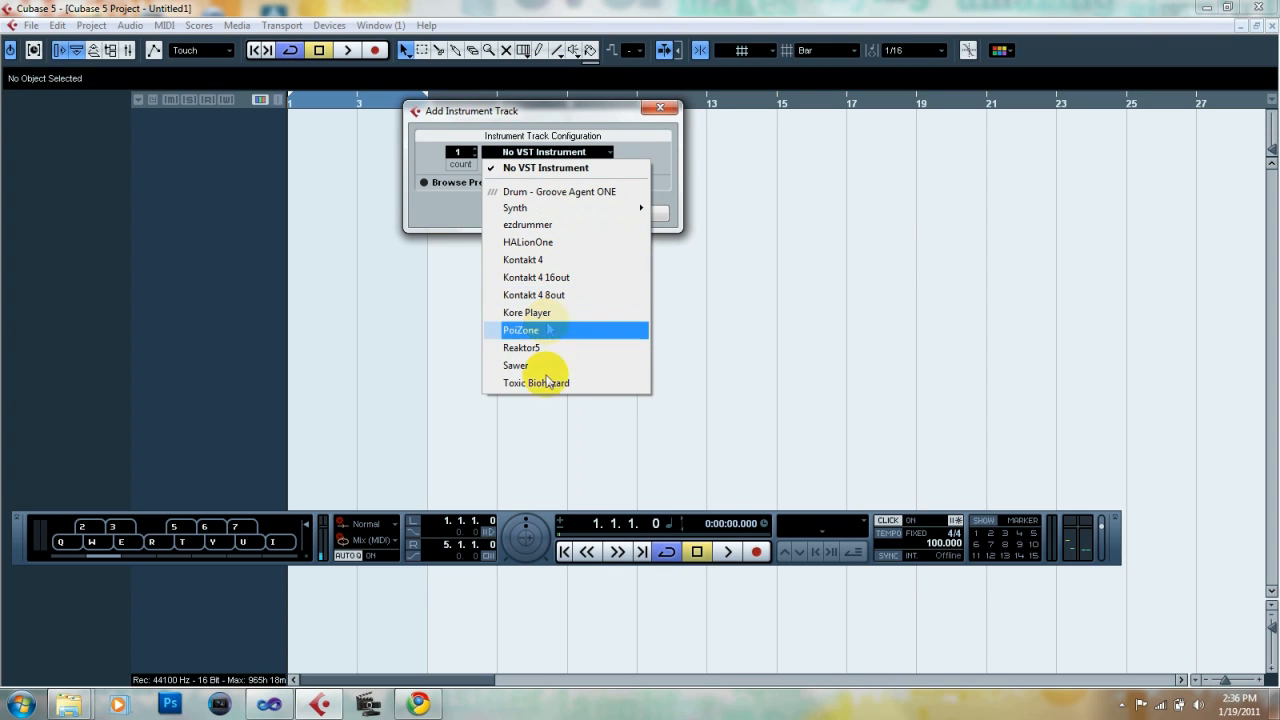
pyautogui.moveTo(560, 312)
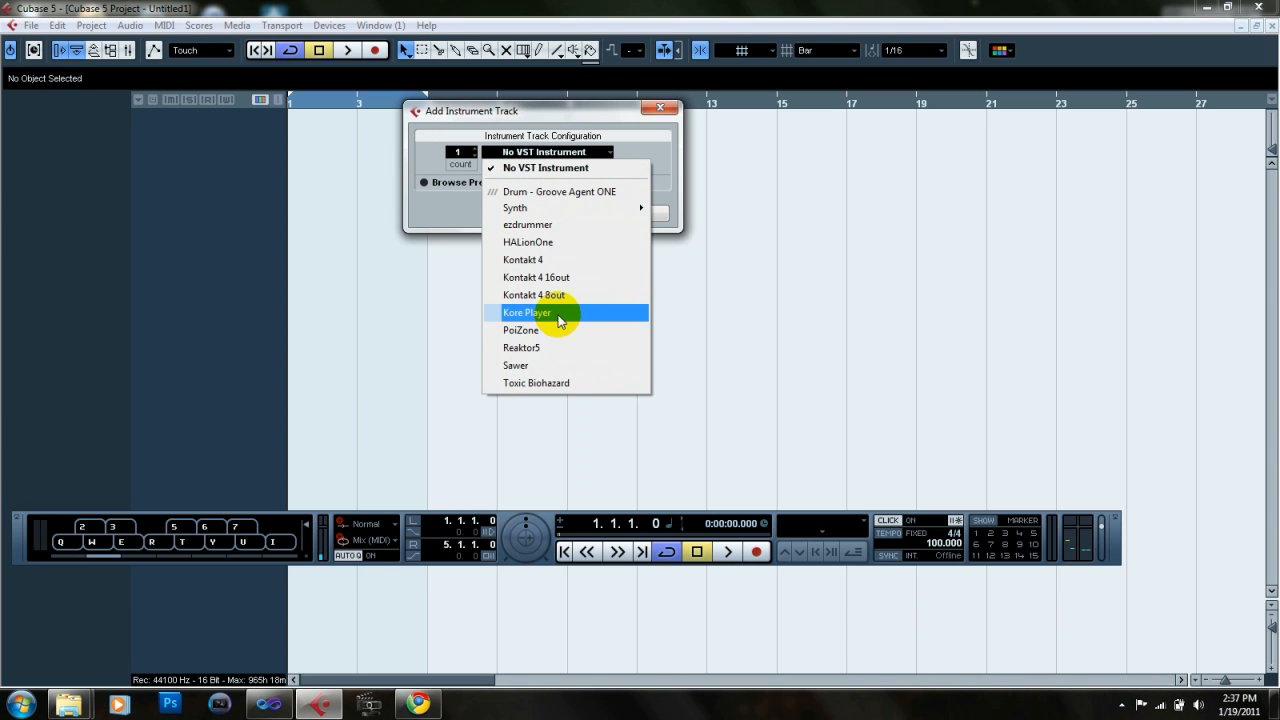
pyautogui.moveTo(545, 280)
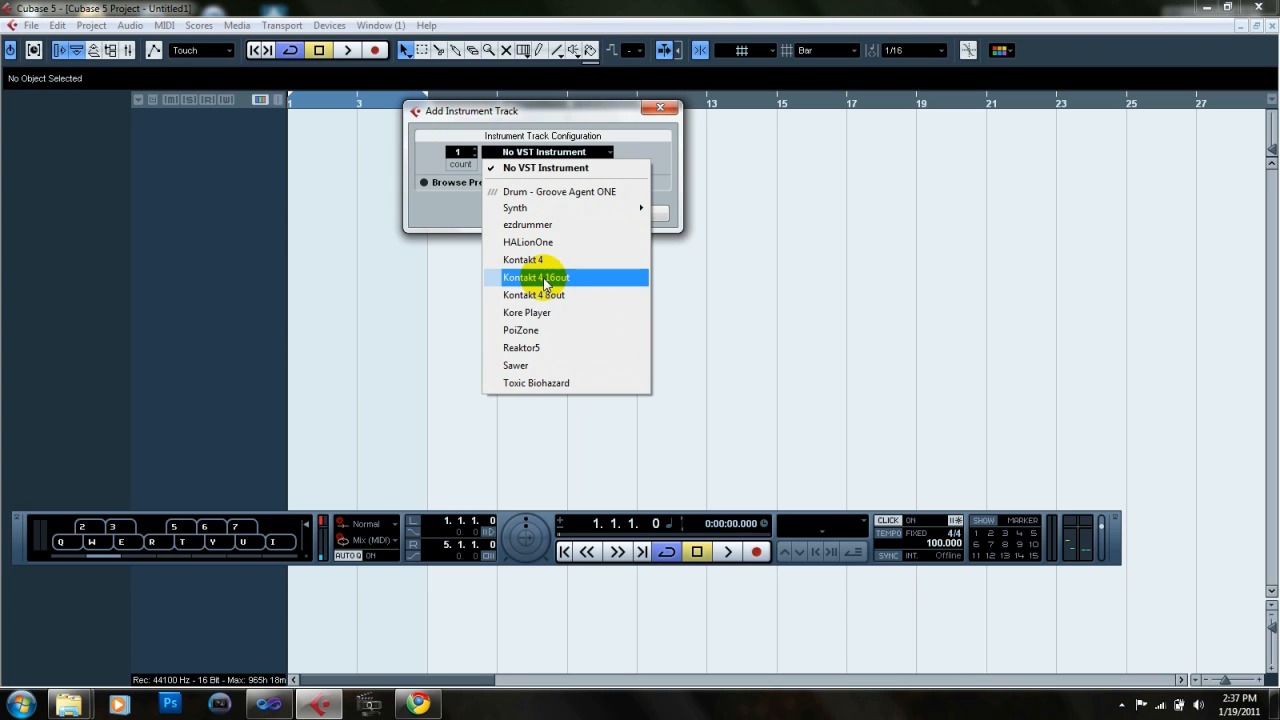
pyautogui.click(527, 224)
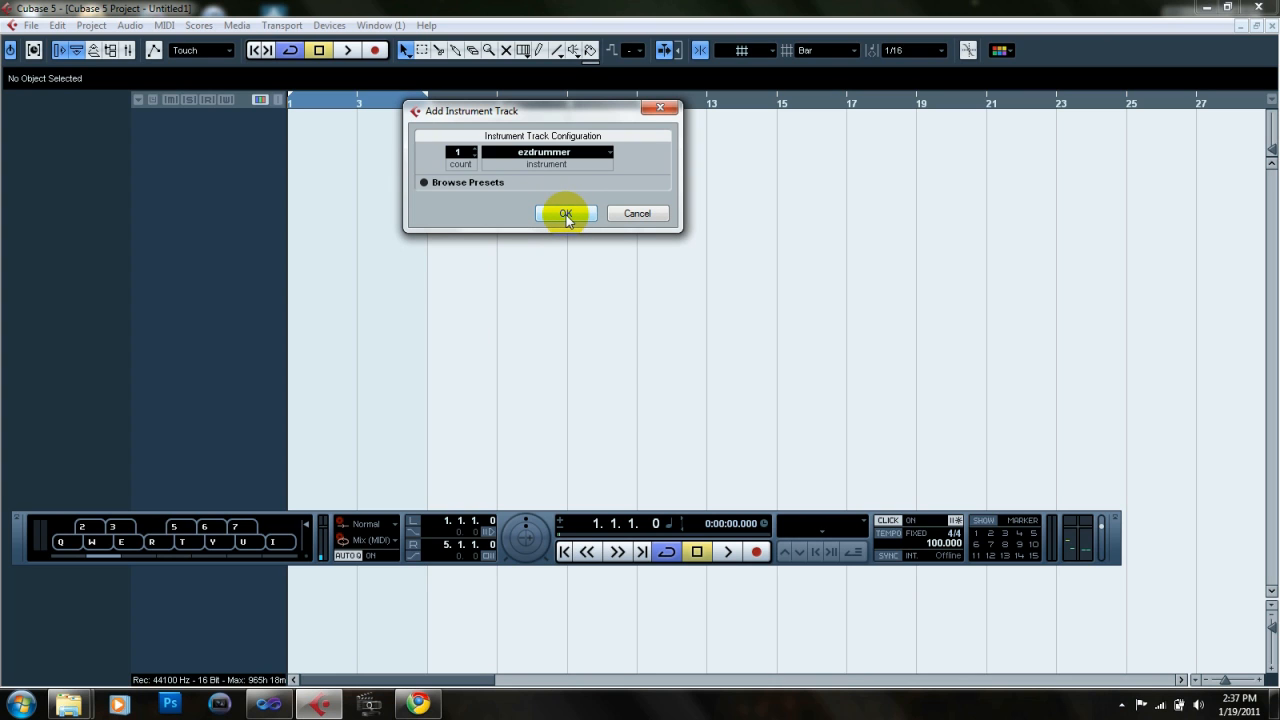
# - Confirm the dialog to create the 'ezdrummer 01' instrument track
pyautogui.click(566, 213)
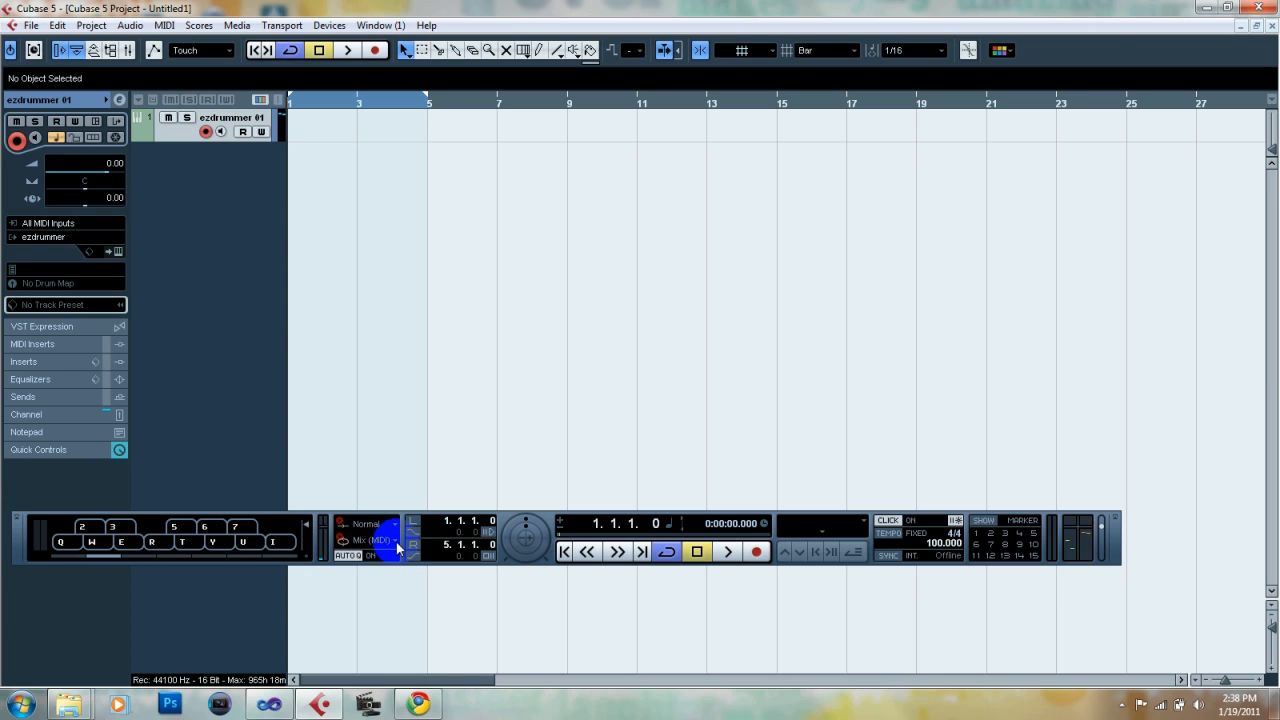
# - Open the Transport's cycle record mode list, leaving Mix (MIDI) selected
pyautogui.click(397, 540)
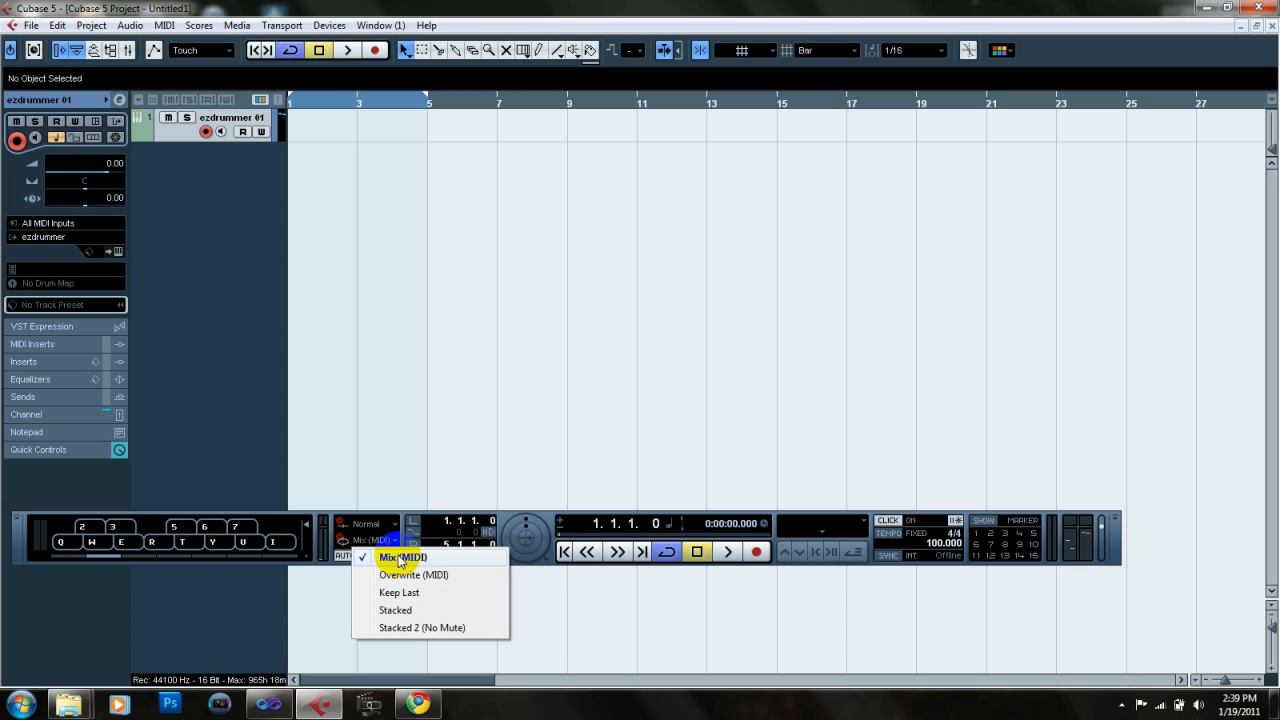
pyautogui.moveTo(407, 575)
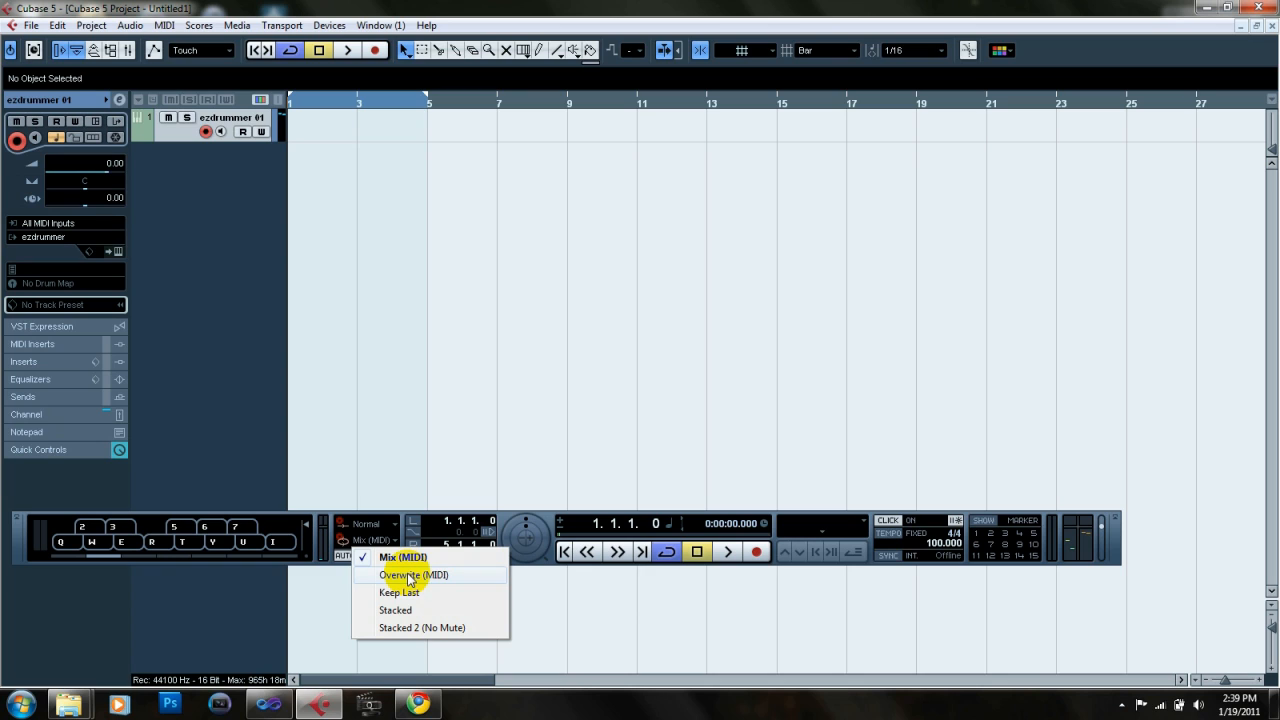
pyautogui.moveTo(408, 592)
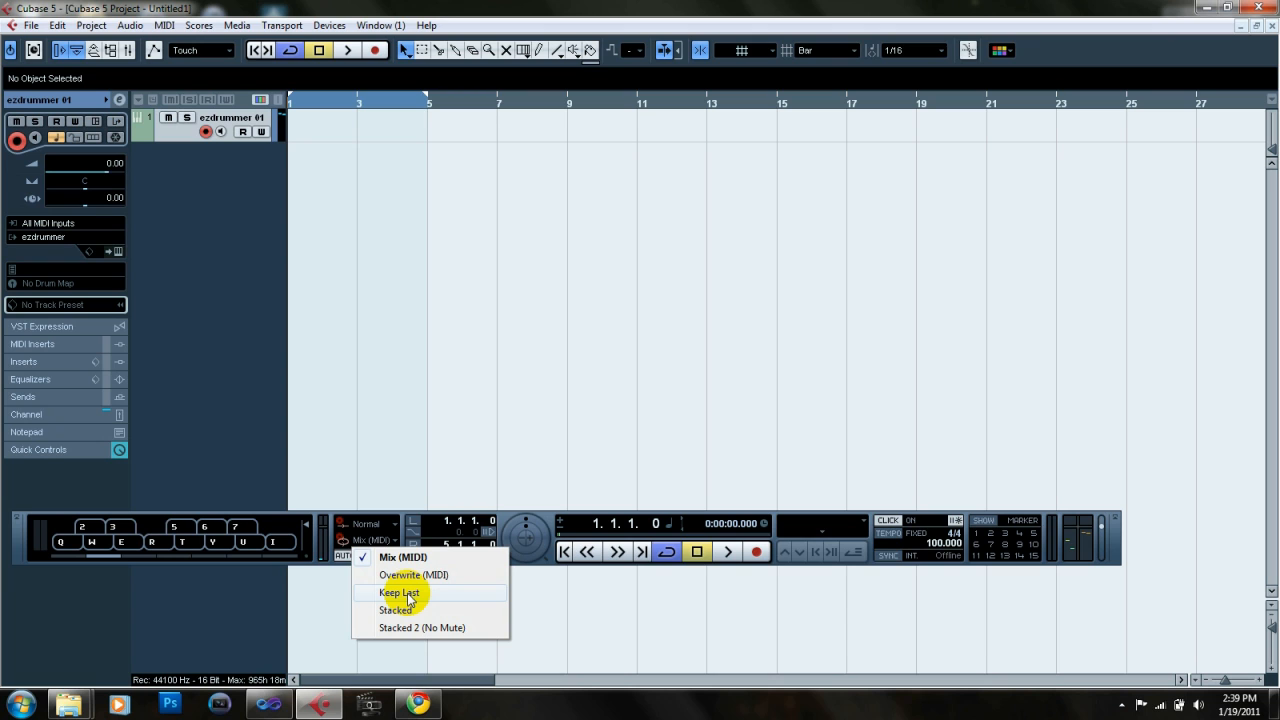
pyautogui.moveTo(408, 610)
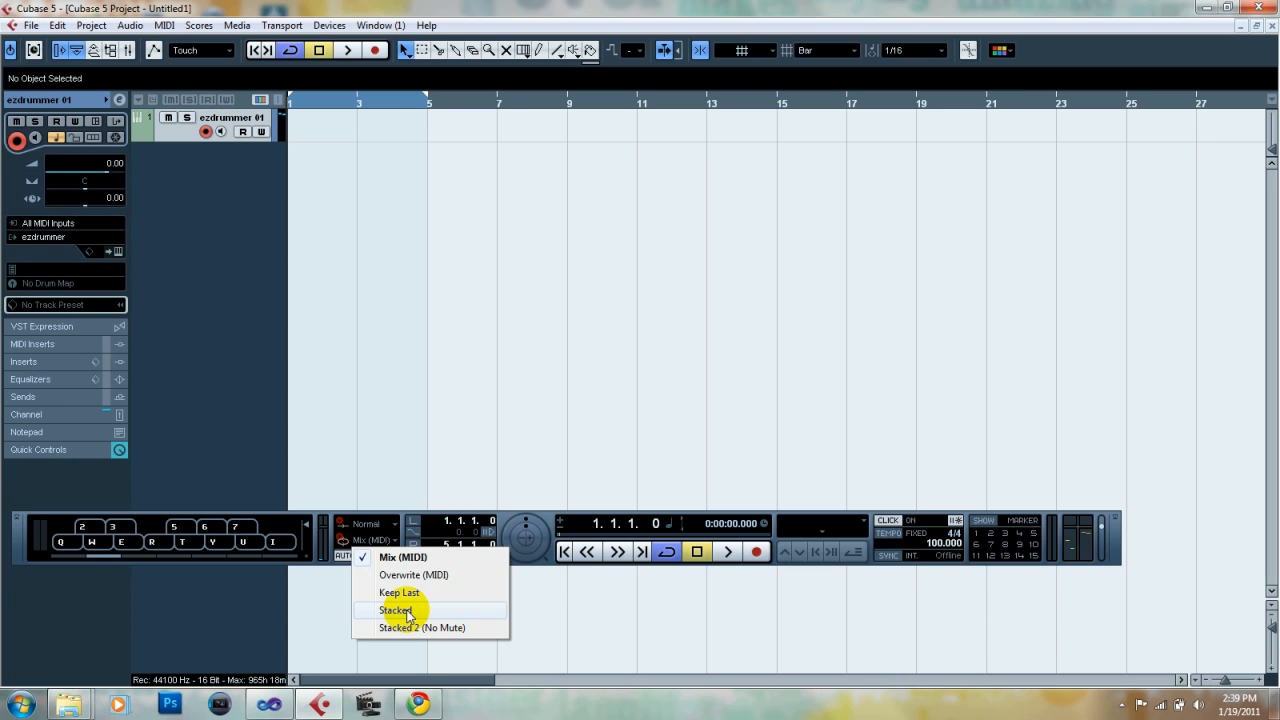
pyautogui.moveTo(402, 557)
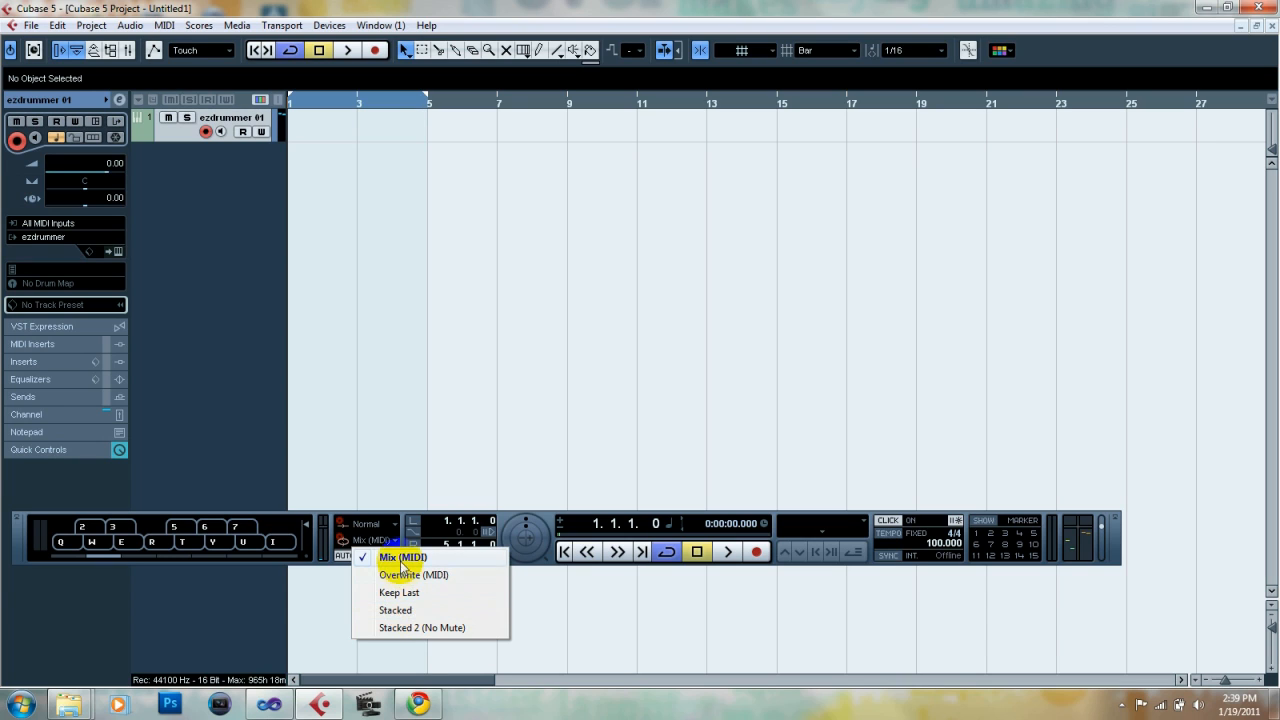
# - Keep Mix (MIDI) mode, record the drum pattern over bars 1–5, then stop
pyautogui.click(402, 557)
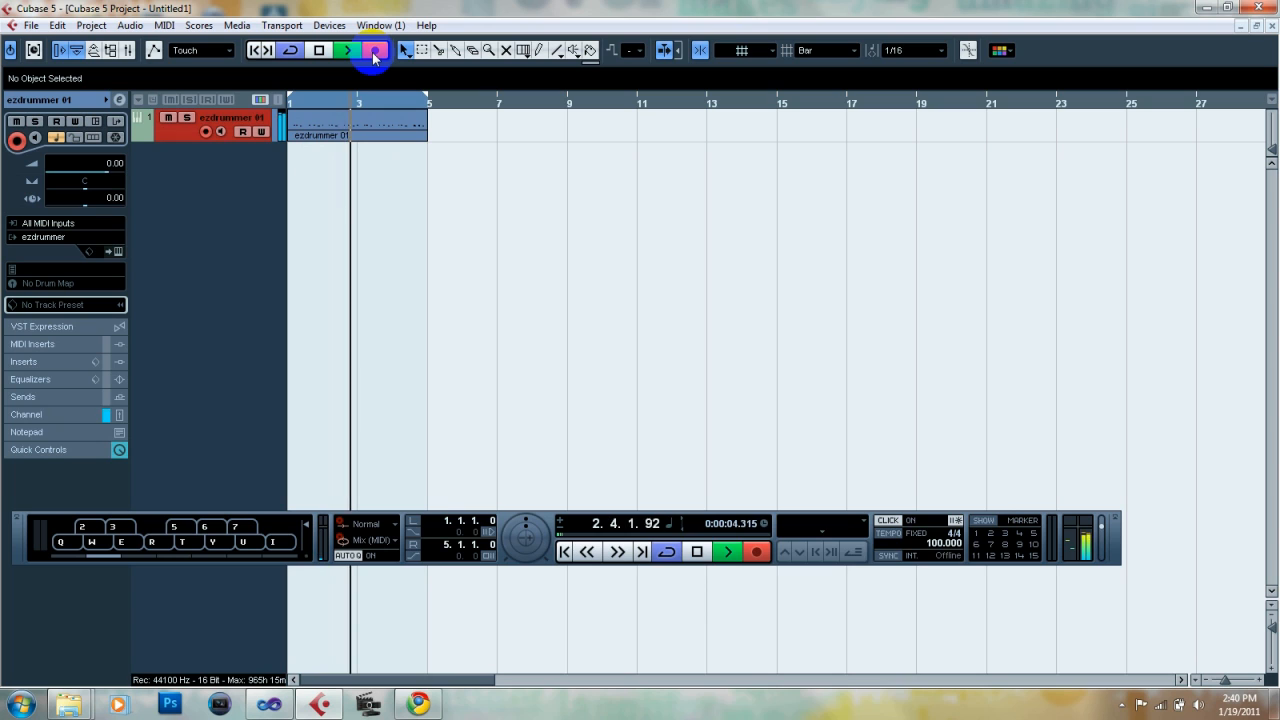
pyautogui.click(373, 50)
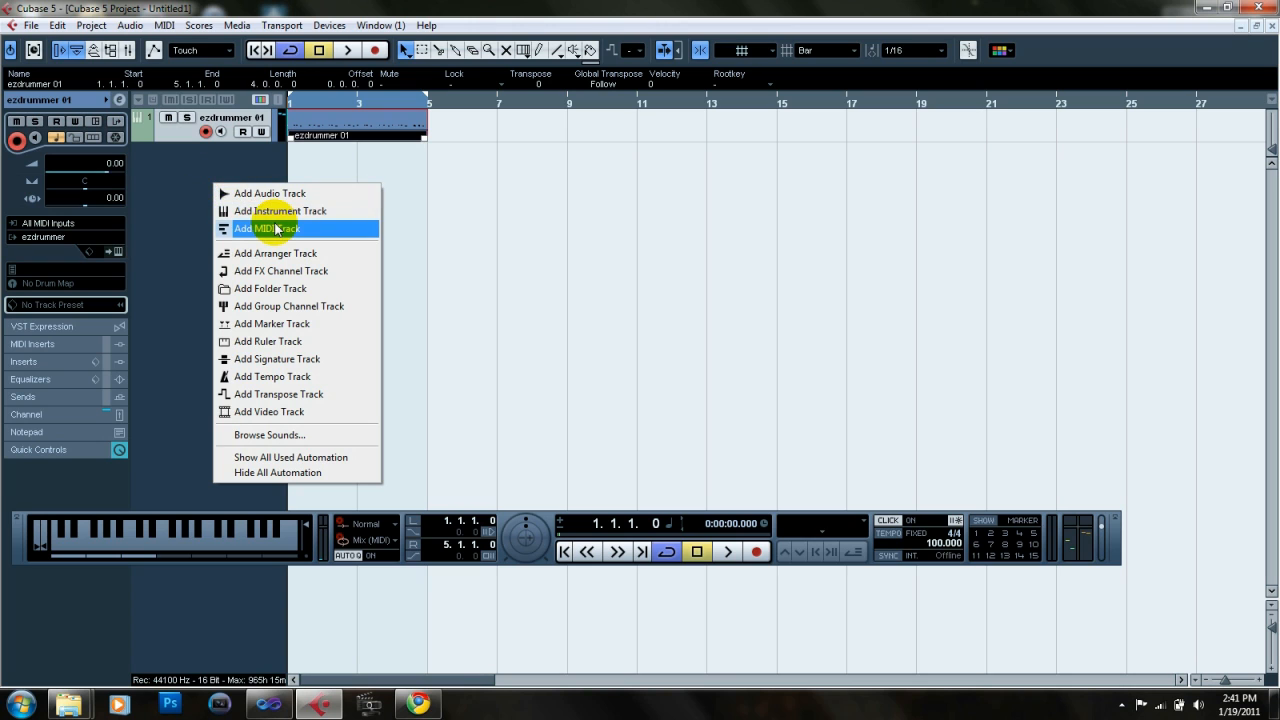
# - Add an instrument track using the Hard Grand Piano preset on HALionOne
pyautogui.click(260, 228)
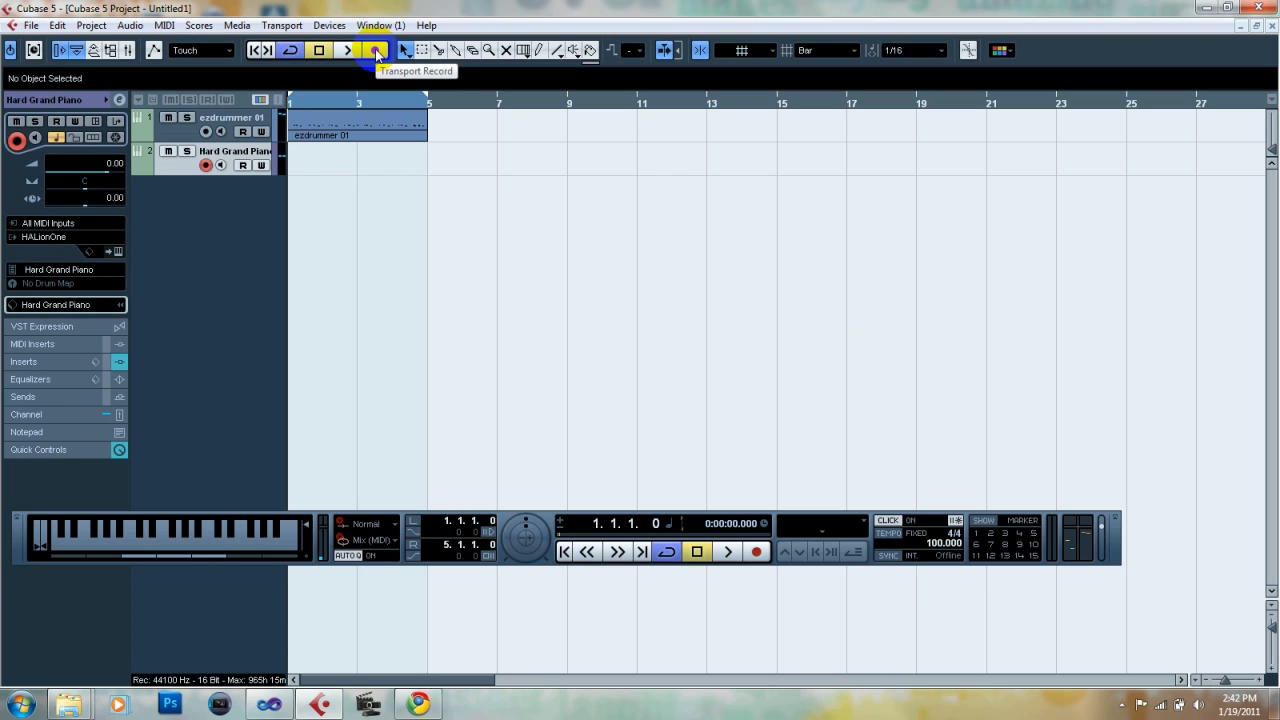
# - Record the piano part on the Hard Grand Piano track across bars 1–5, then stop
pyautogui.click(375, 50)
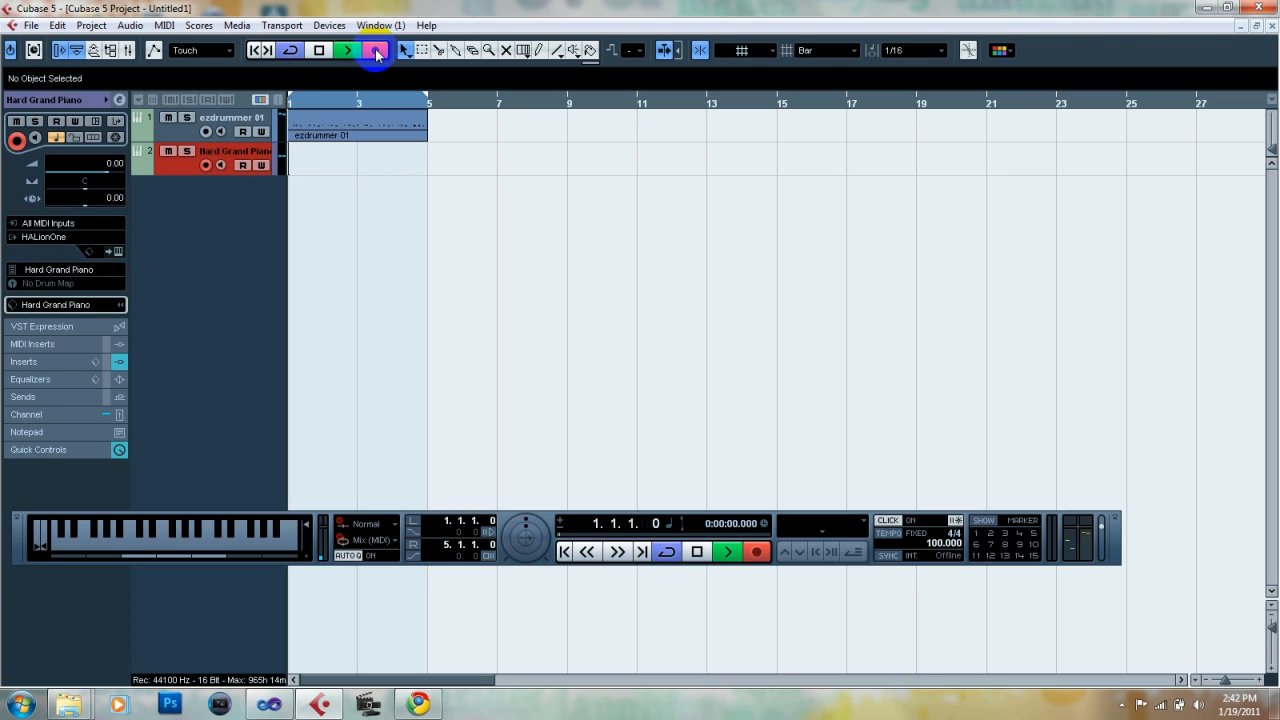
pyautogui.click(727, 551)
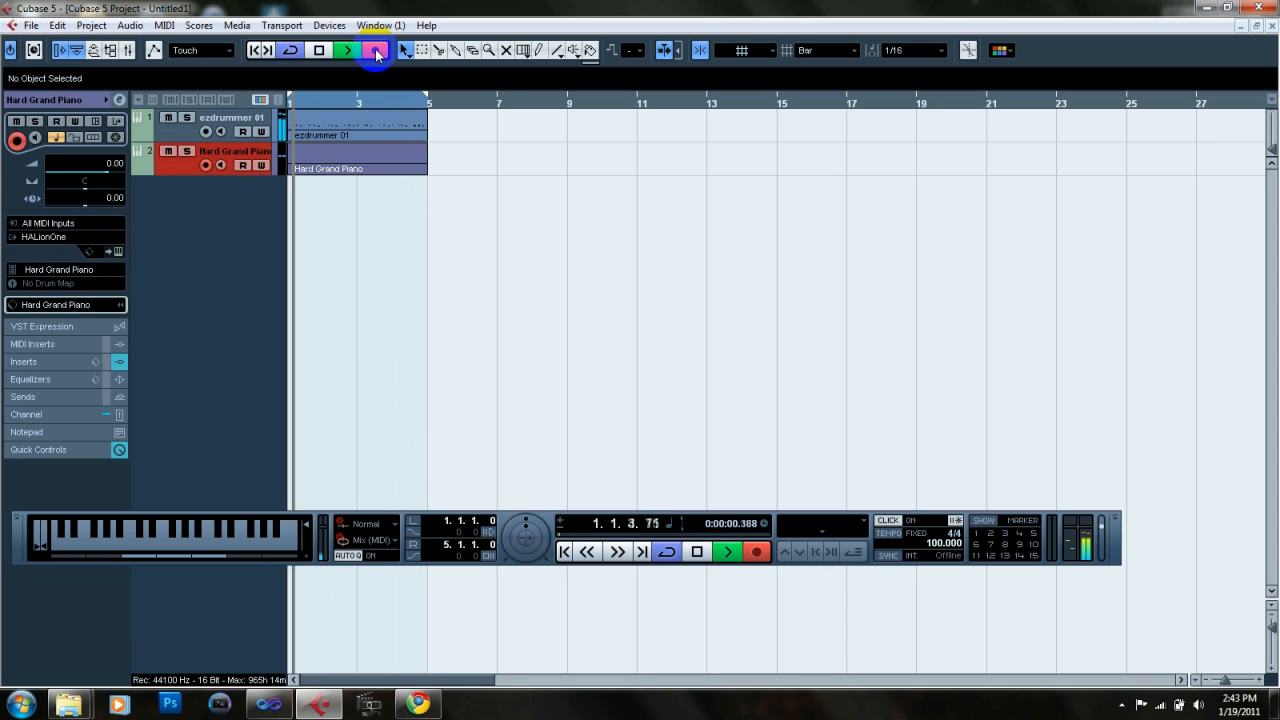
pyautogui.click(727, 551)
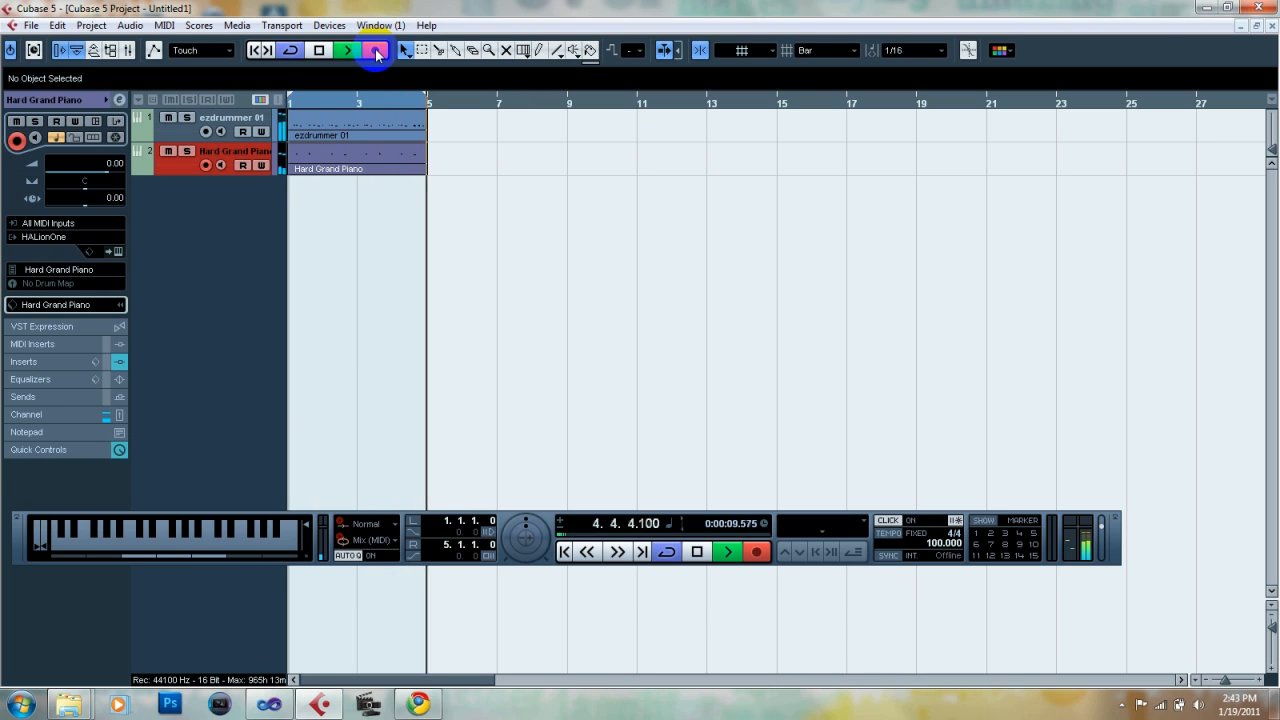
pyautogui.click(318, 50)
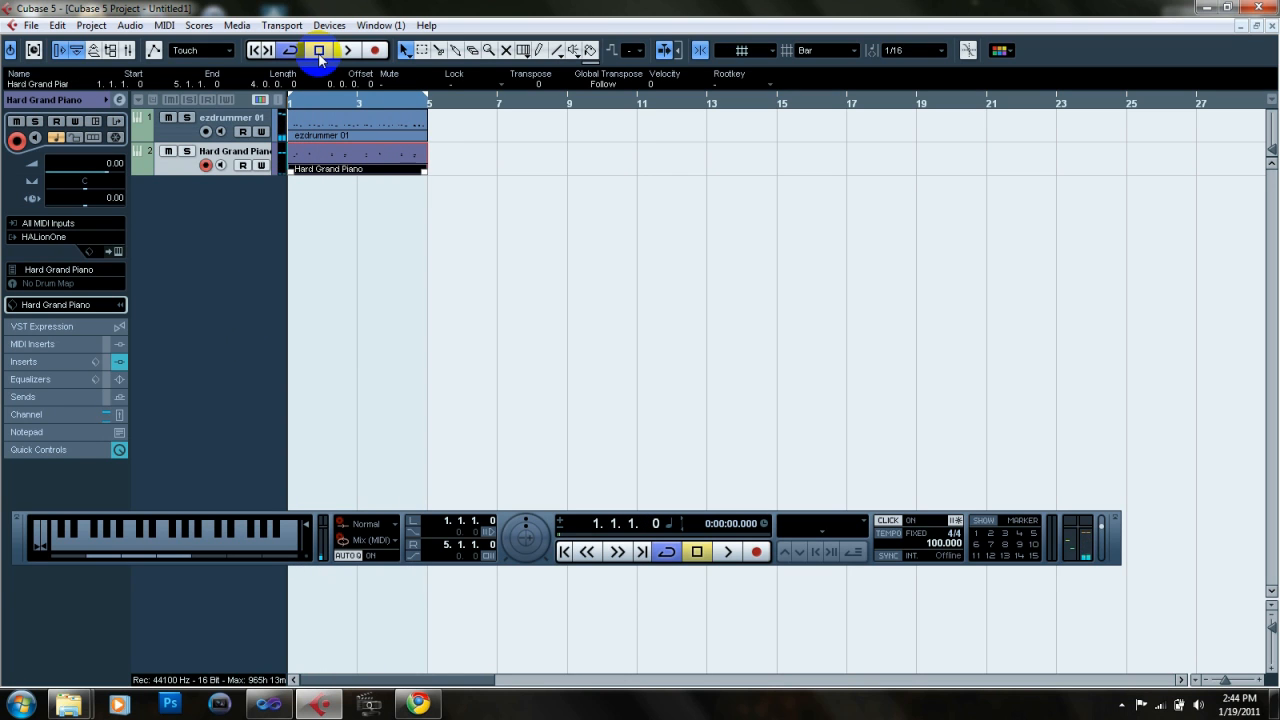
# - Add an instrument track, filtering E. Guitar Rock/Metal sounds for Heavy Metal Mutes
pyautogui.rightClick(250, 190)
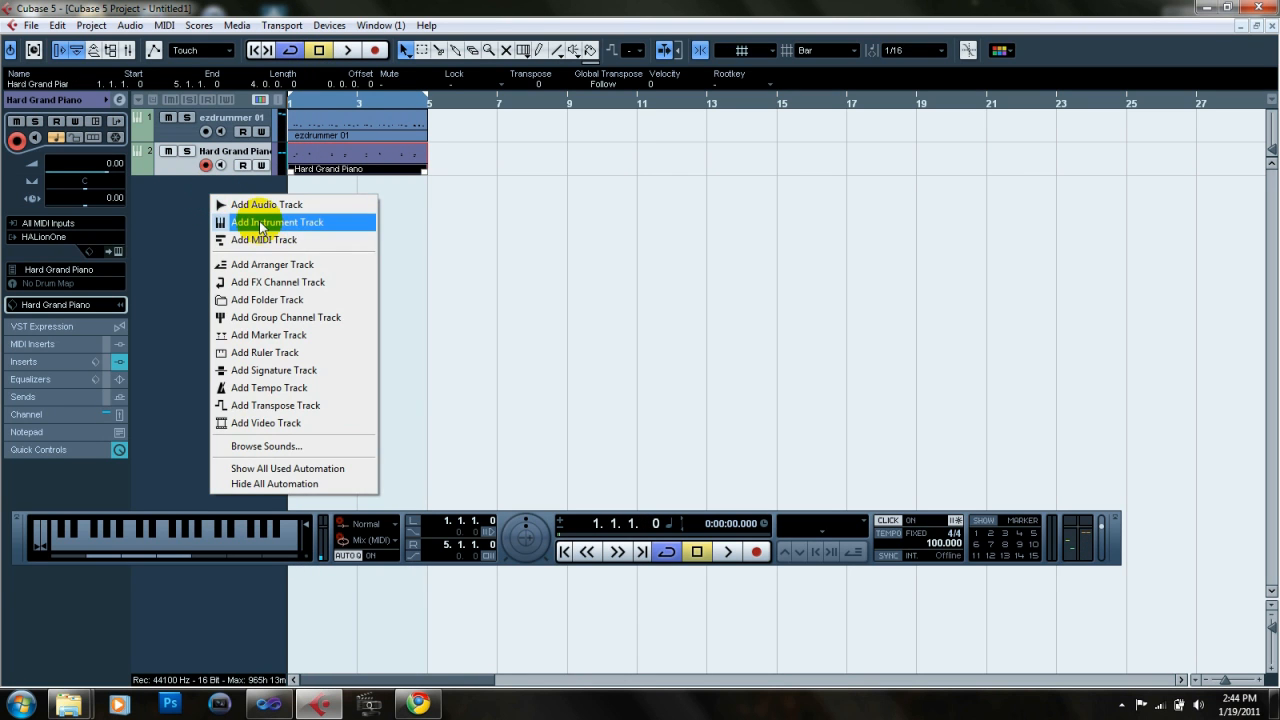
pyautogui.click(277, 222)
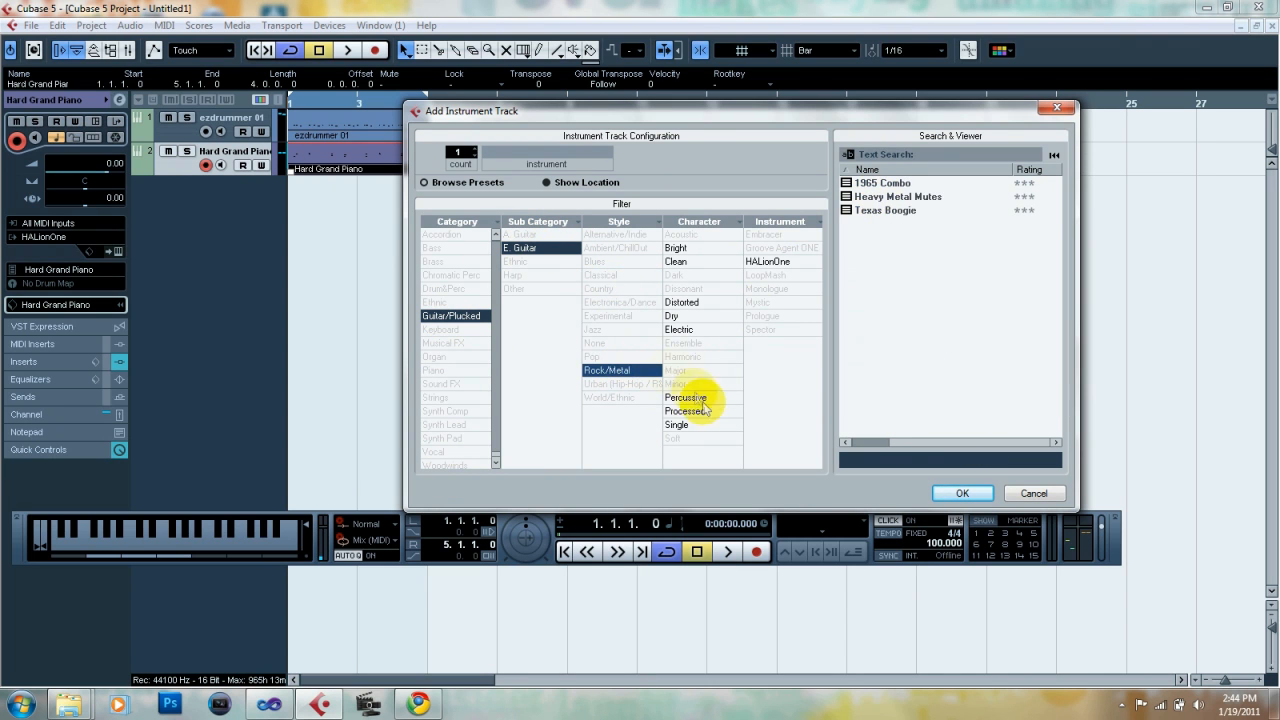
pyautogui.click(961, 493)
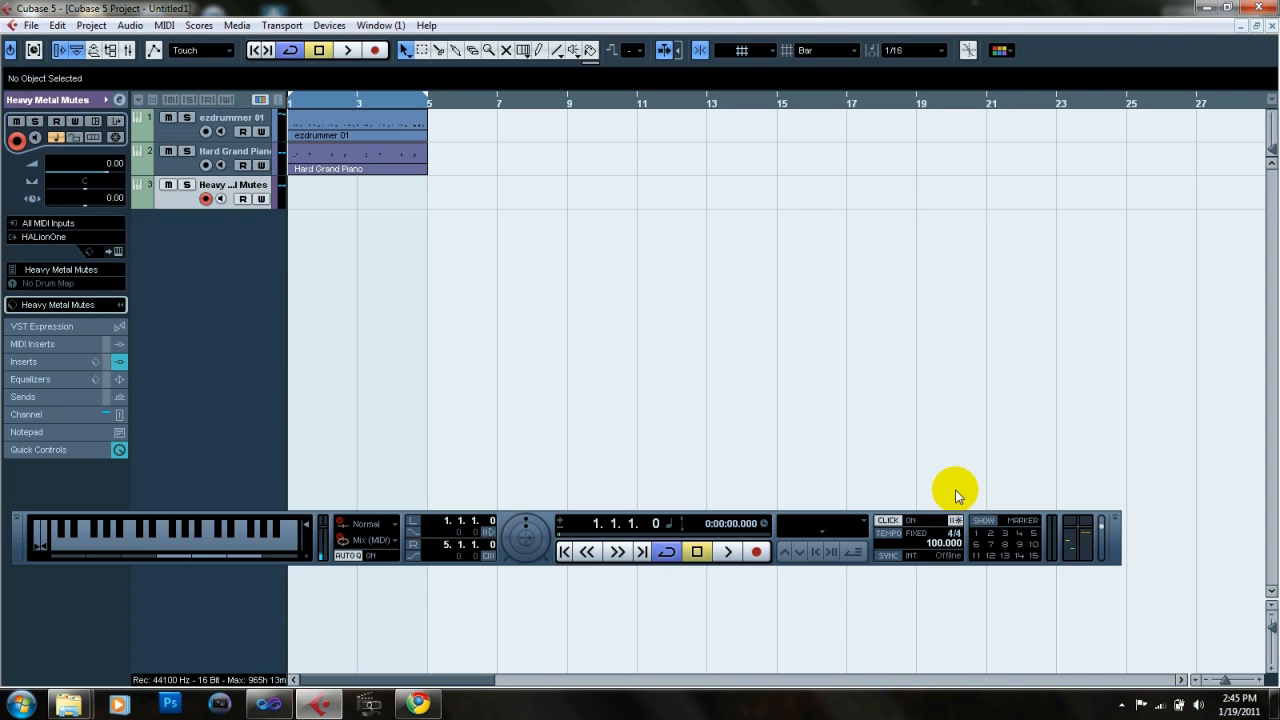
pyautogui.moveTo(377, 50)
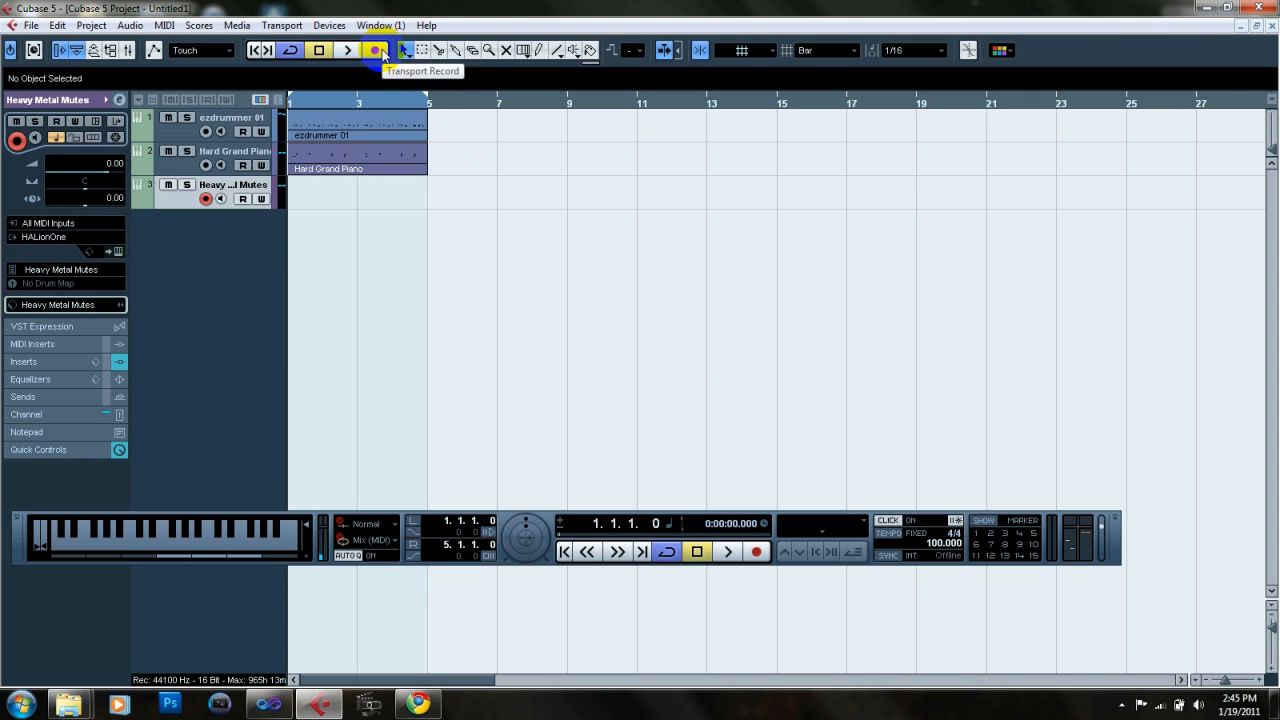
# - Record the guitar riff on the Heavy Metal Mutes track across bars 1–5
pyautogui.click(347, 50)
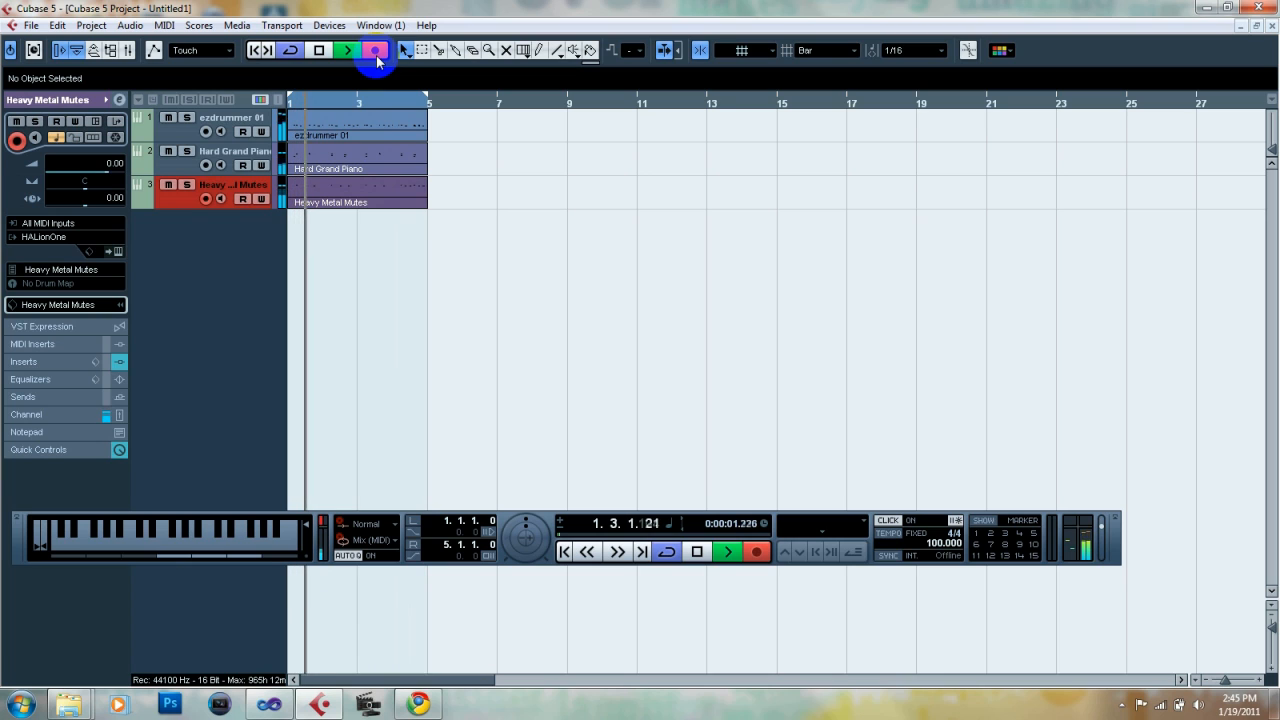
pyautogui.click(346, 50)
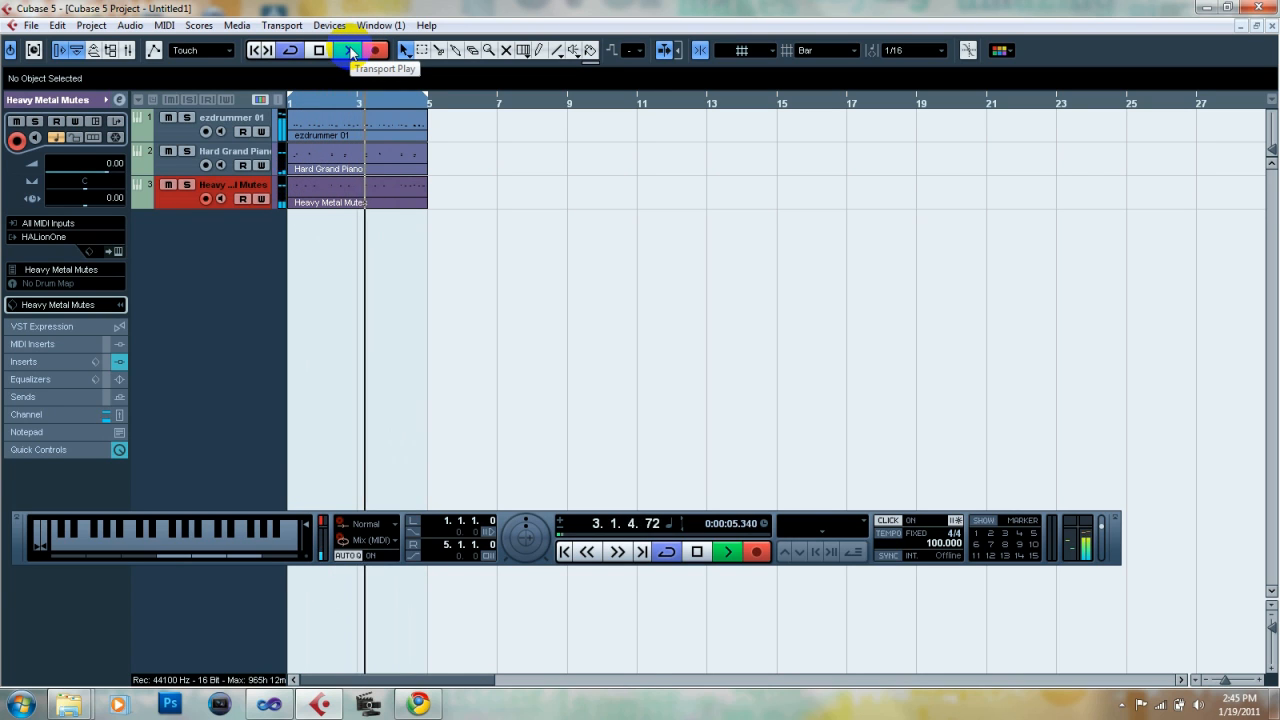
pyautogui.click(344, 50)
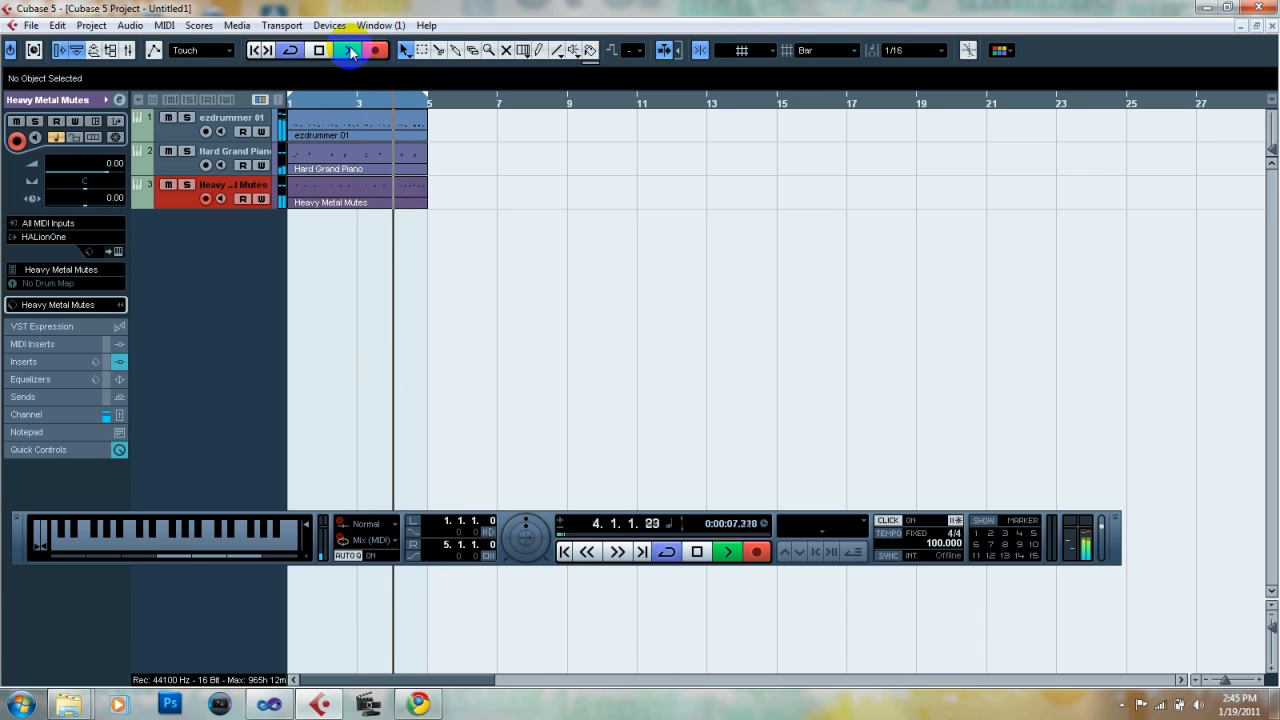
pyautogui.click(348, 50)
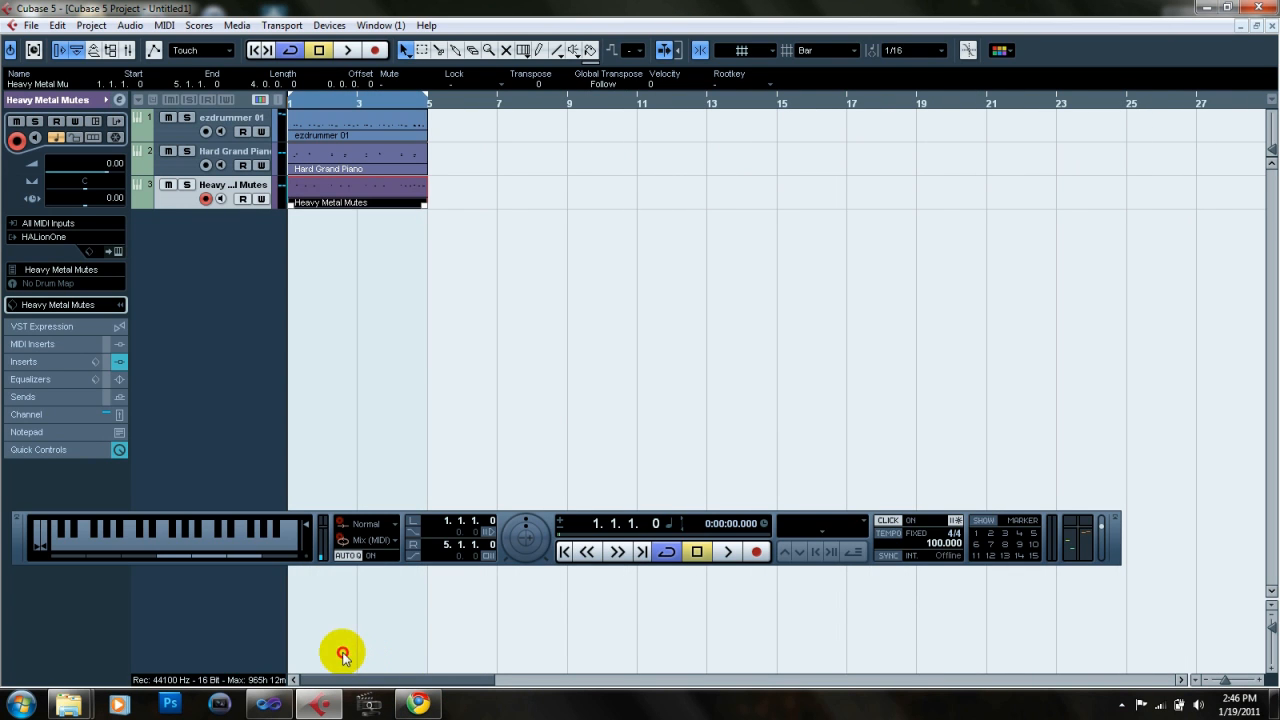
pyautogui.moveTo(248, 655)
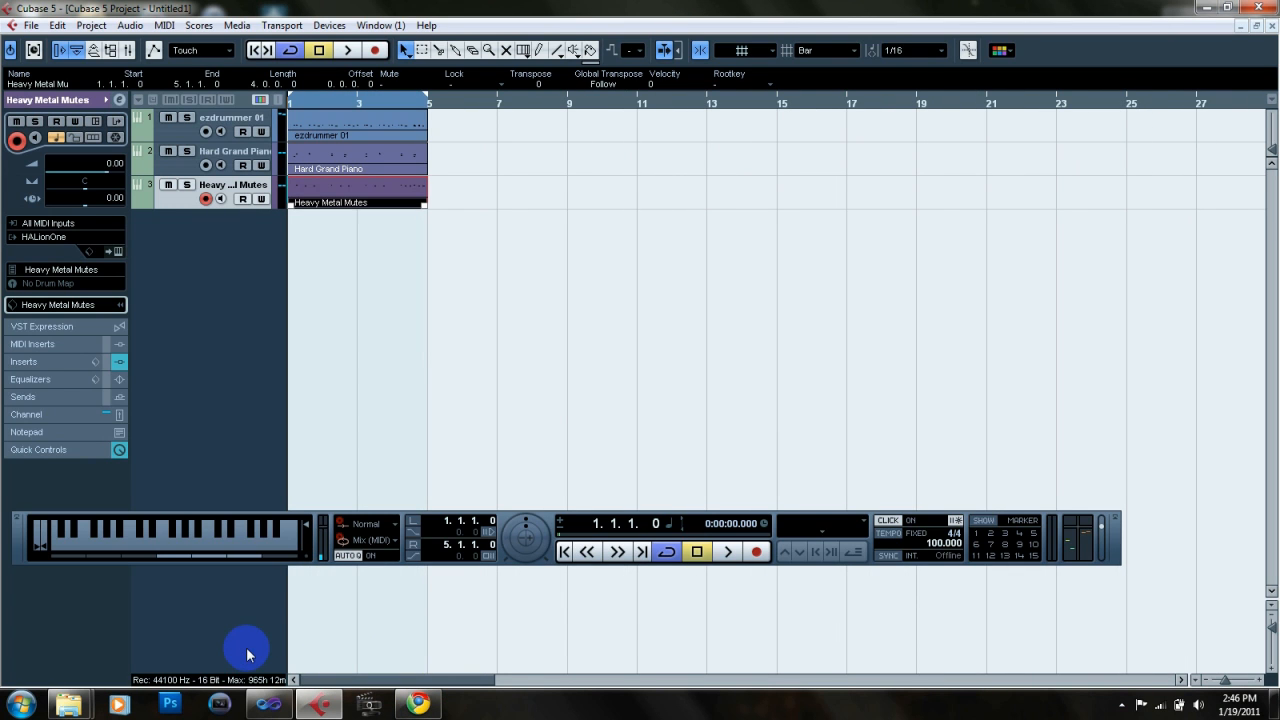